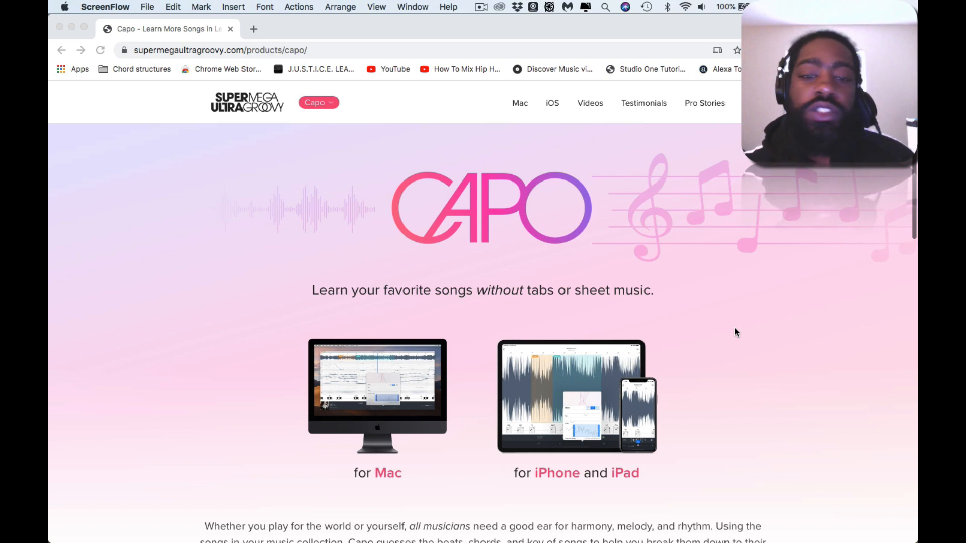
Scroll through the page, then launch Capo from the Dock before opening the Smart Cookies page.
scroll(down, 3)
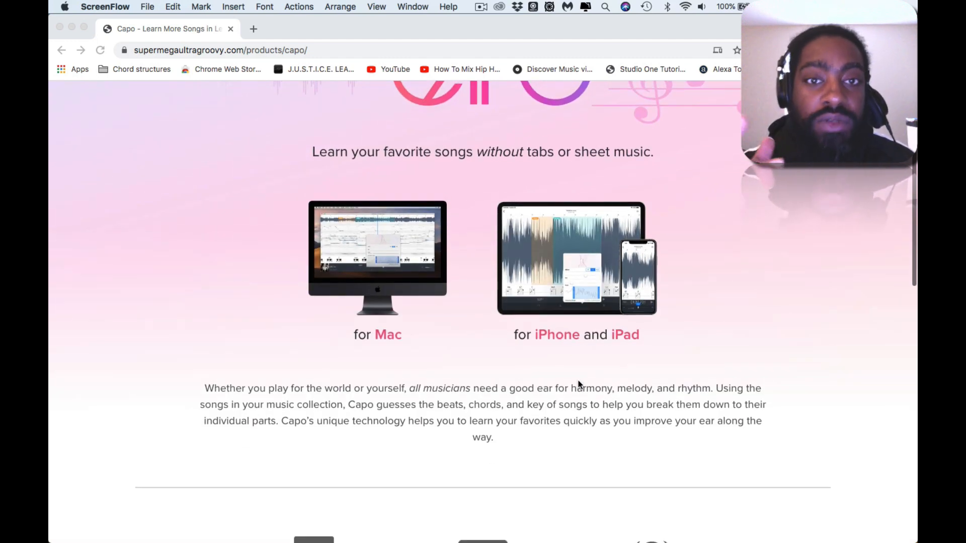
mouse_move(551, 359)
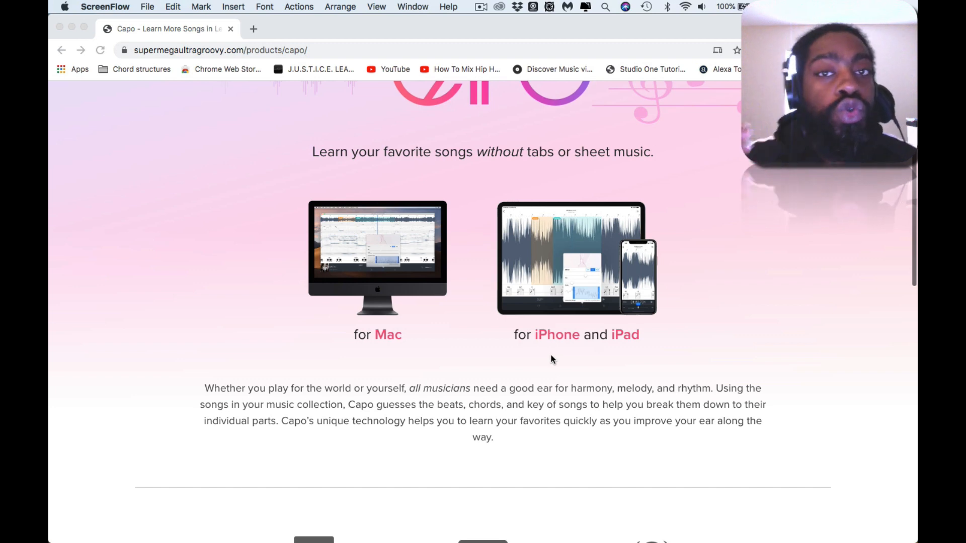
mouse_move(501, 296)
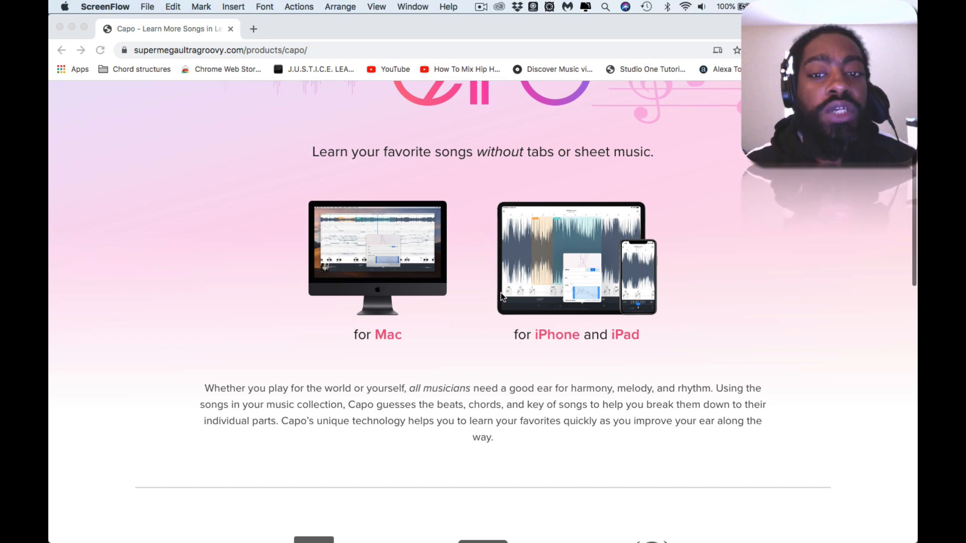
scroll(down, 3)
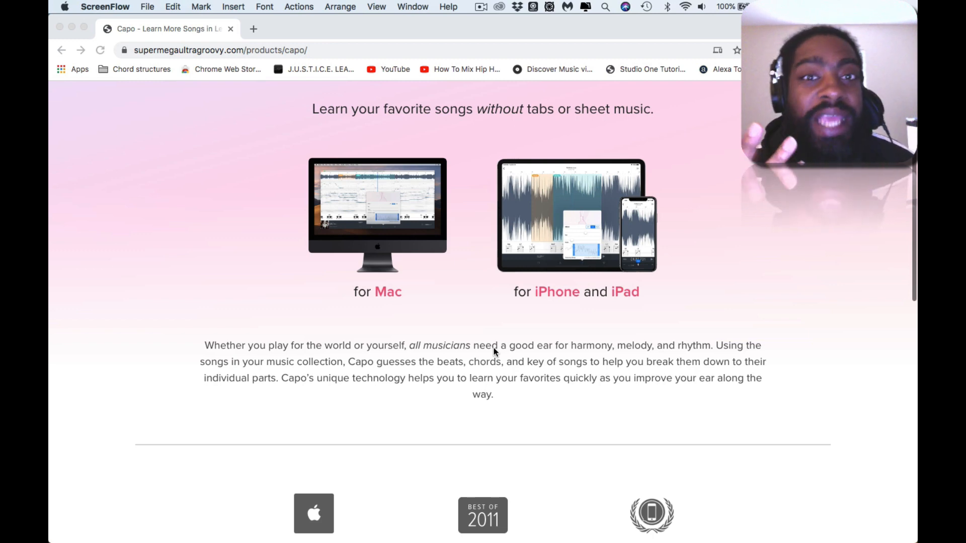
scroll(down, 3)
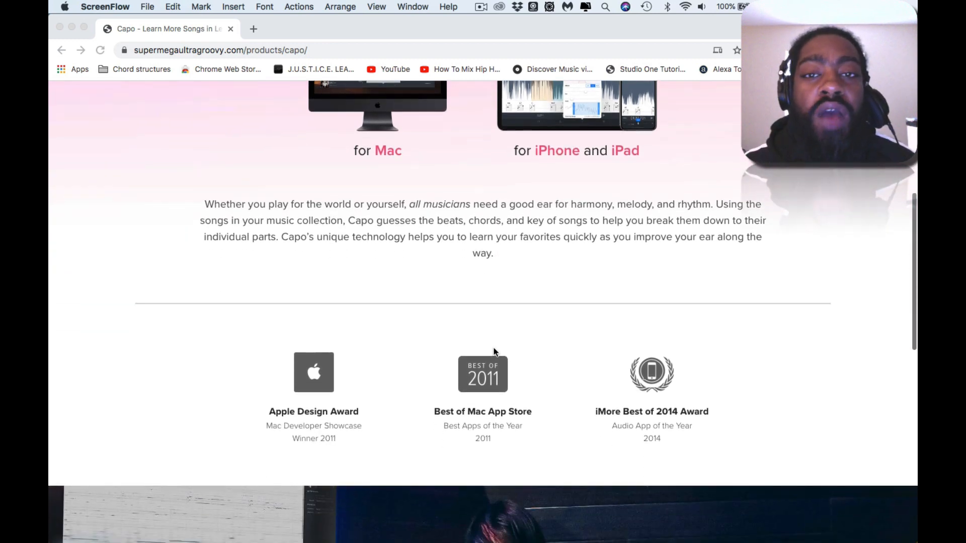
scroll(up, 3)
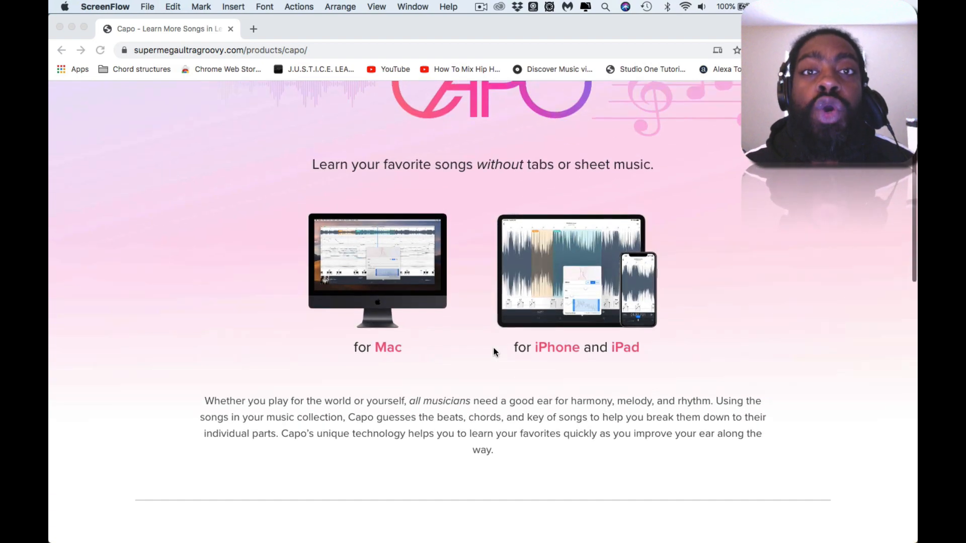
scroll(down, 3)
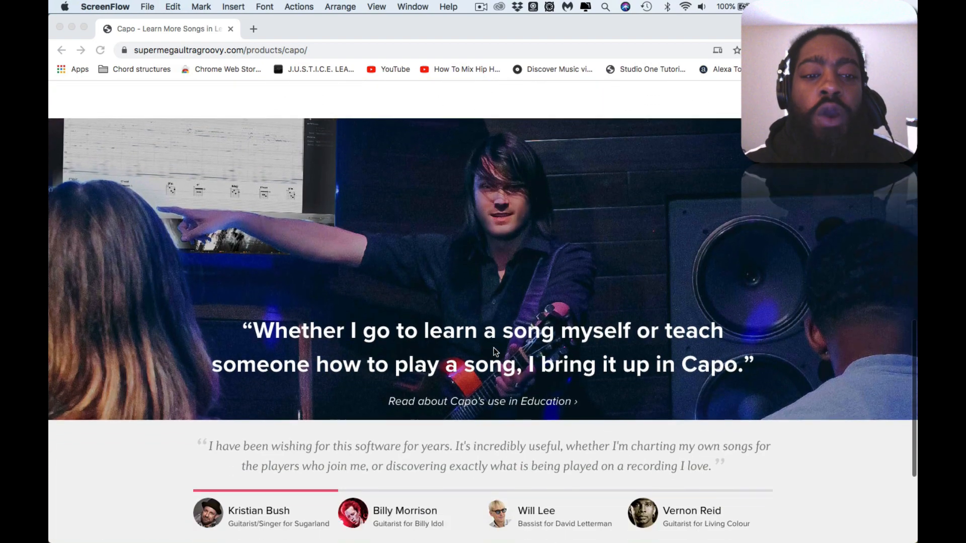
scroll(down, 3)
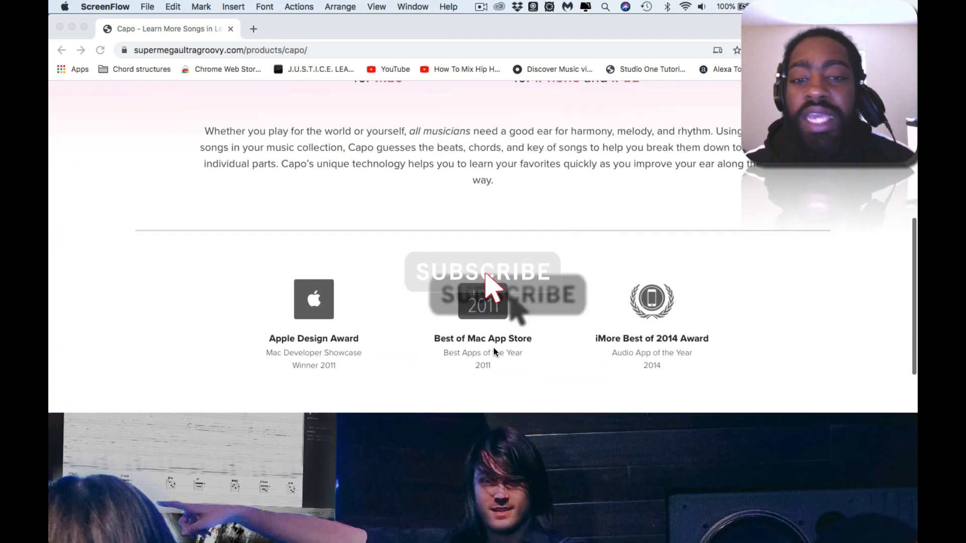
scroll(up, 3)
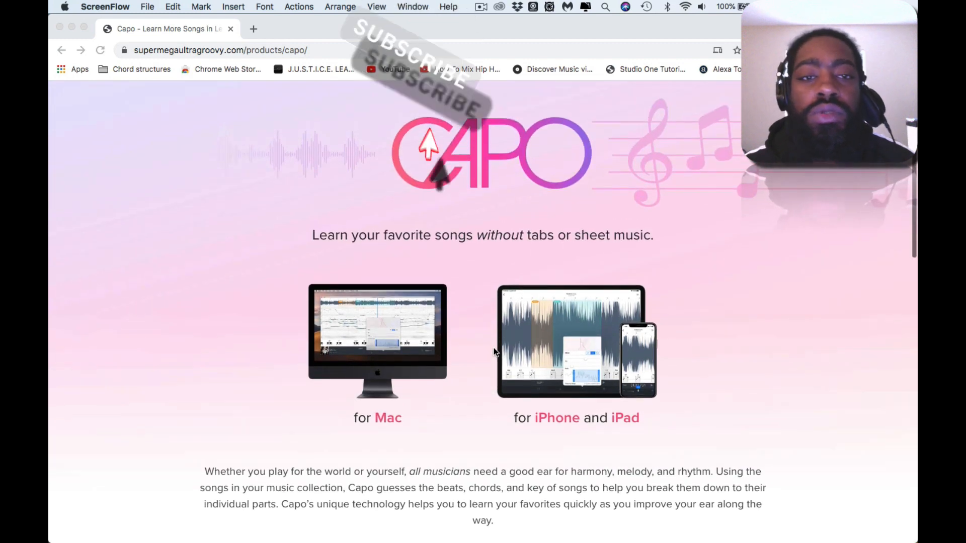
scroll(up, 3)
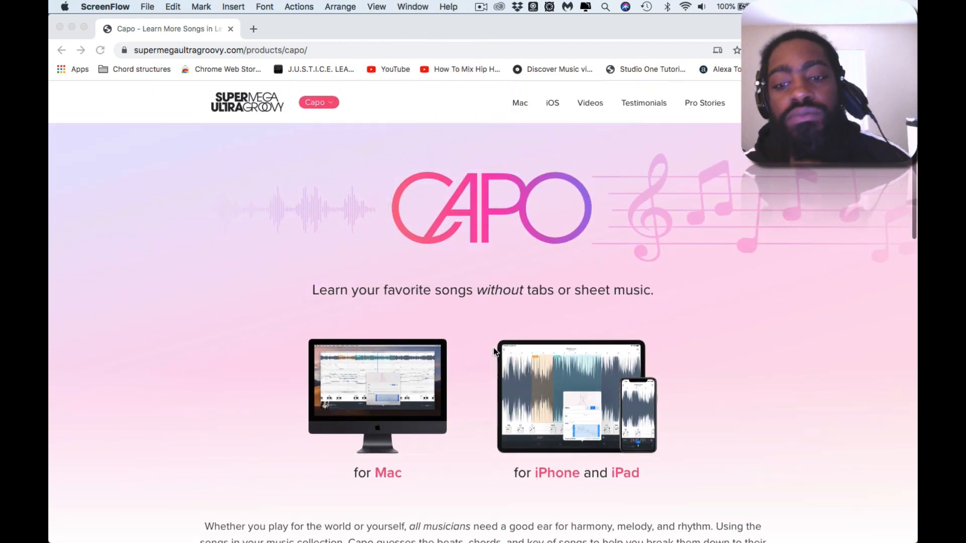
mouse_move(484, 287)
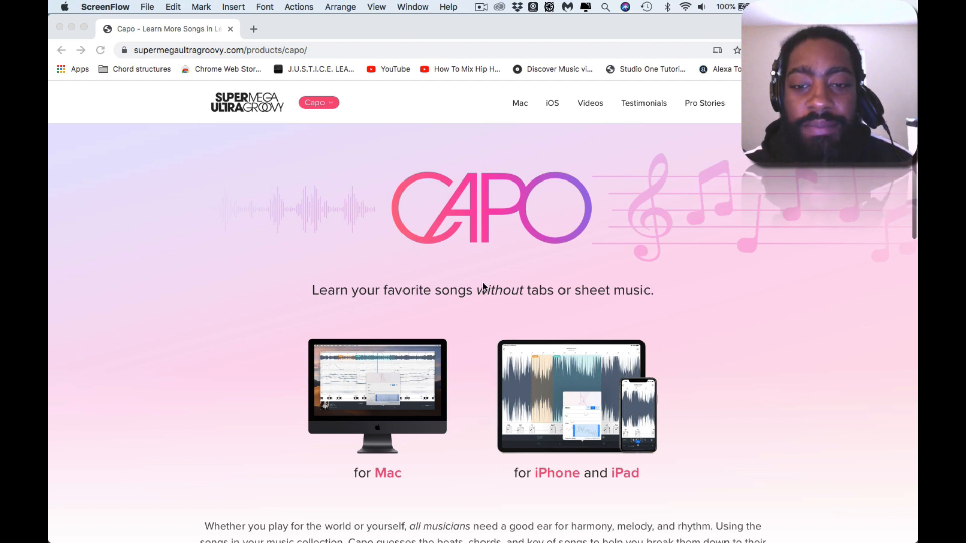
mouse_move(466, 256)
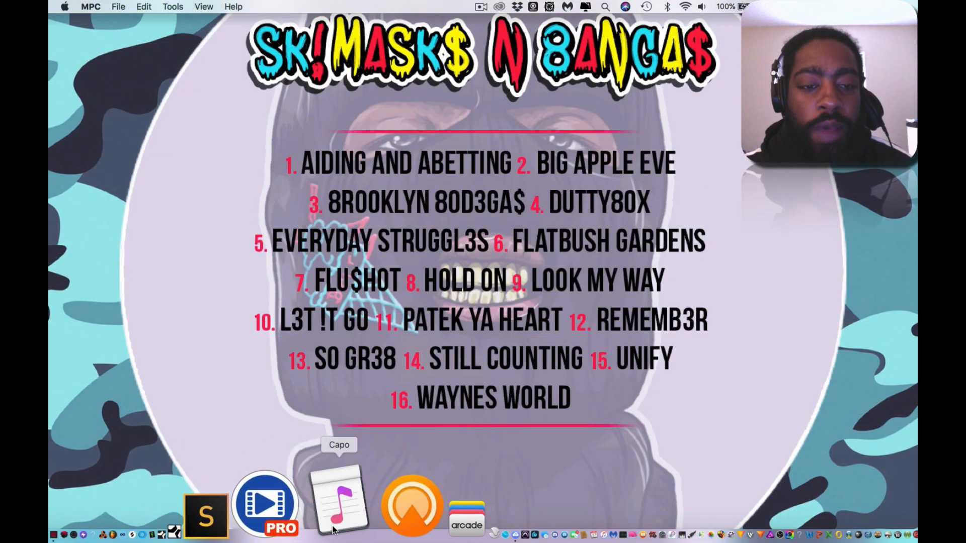
click(266, 502)
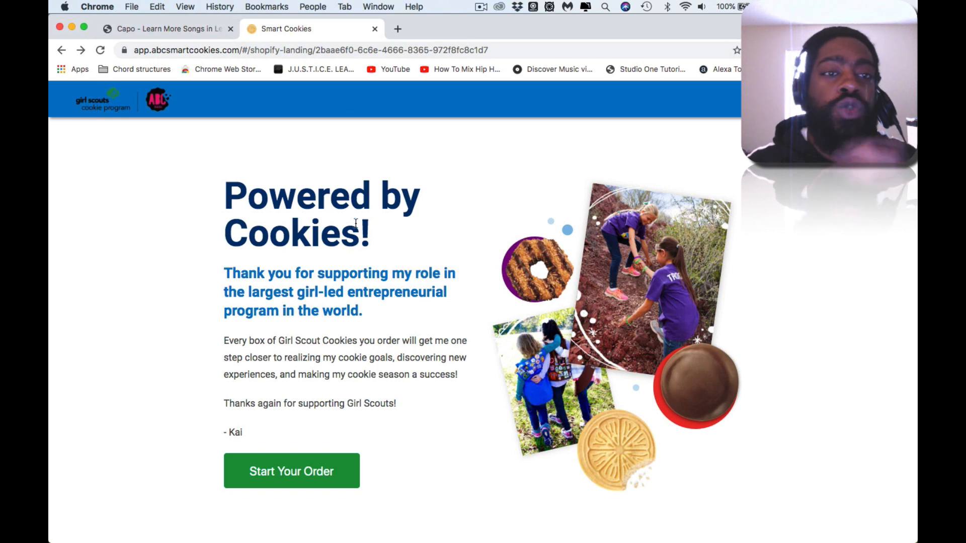
click(291, 471)
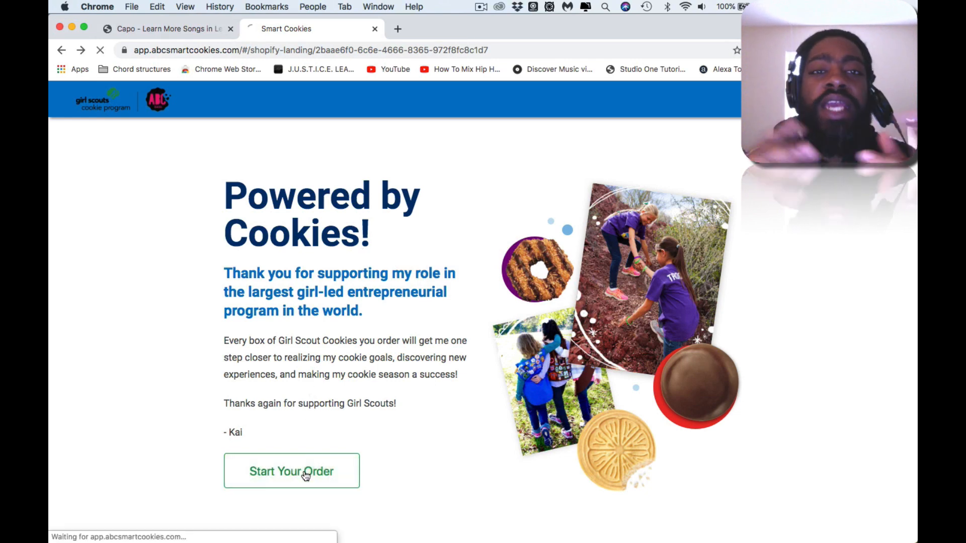
click(291, 471)
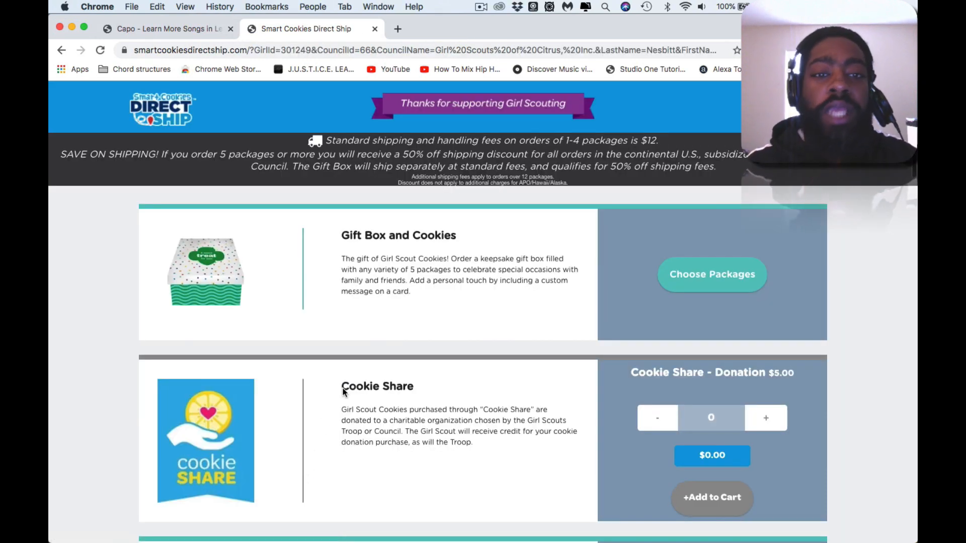
mouse_move(363, 300)
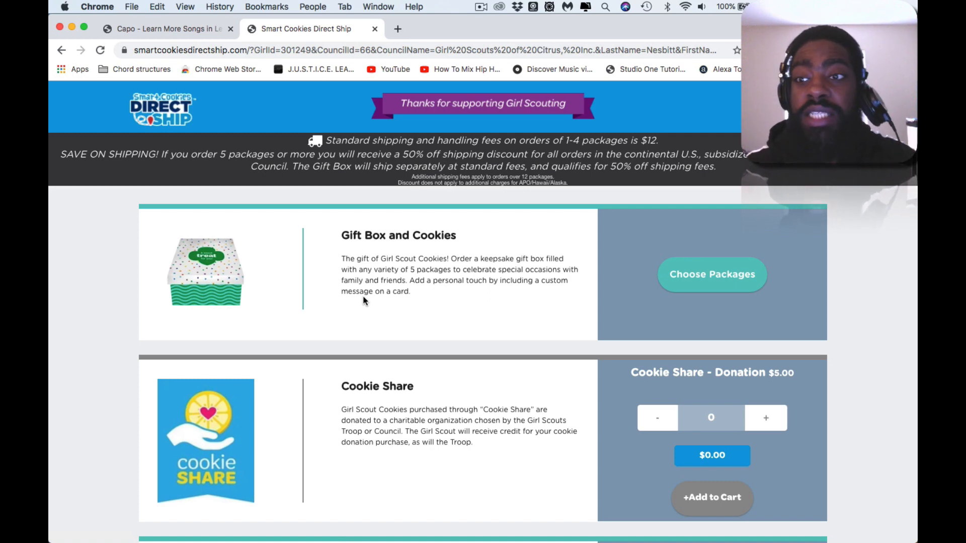
scroll(down, 3)
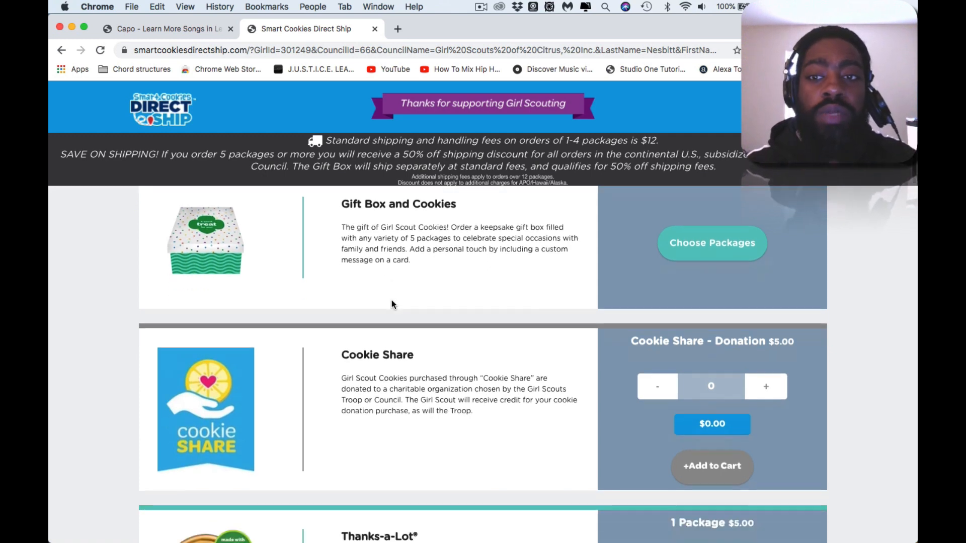
scroll(down, 3)
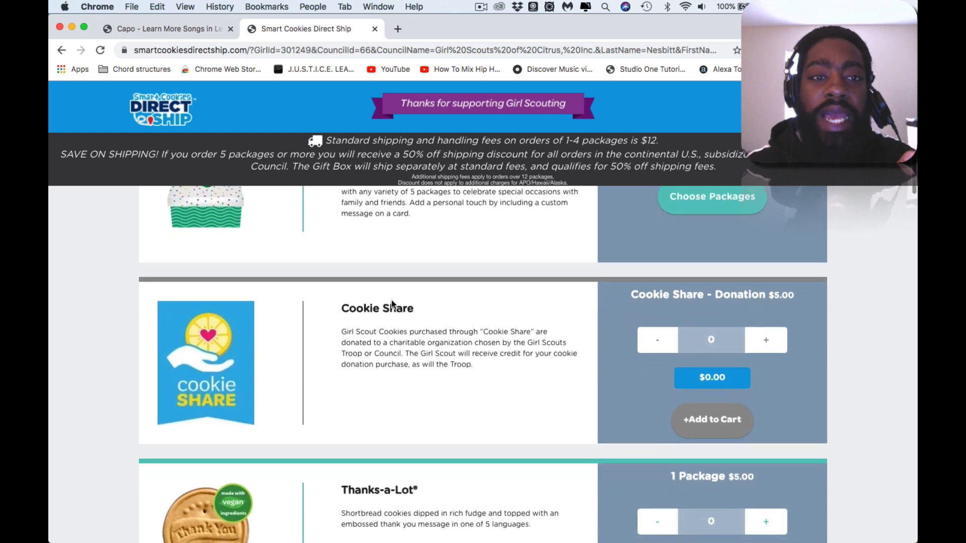
scroll(down, 3)
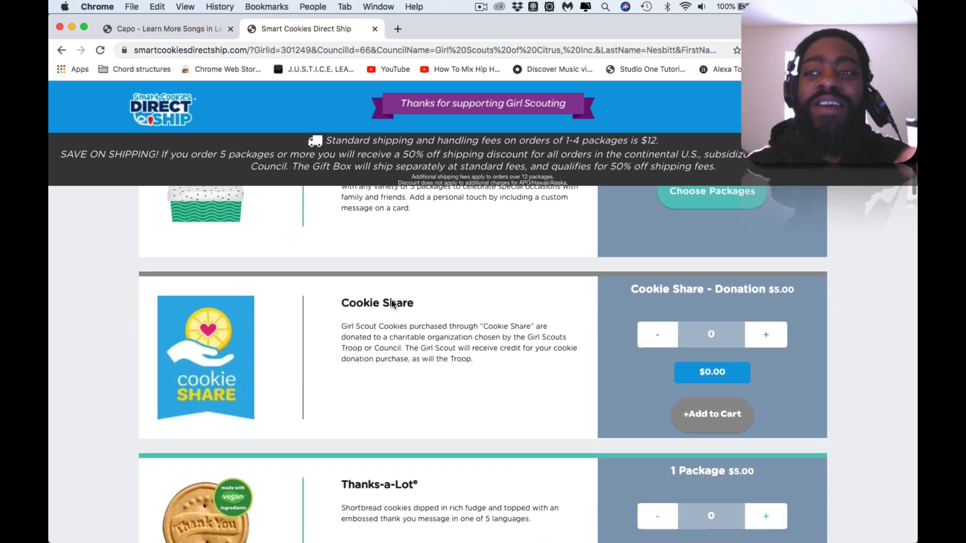
scroll(down, 3)
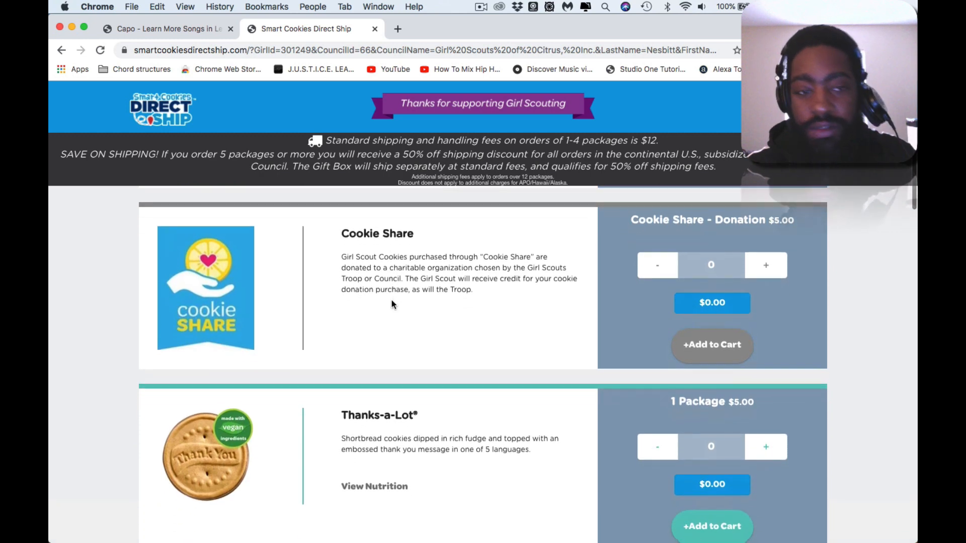
scroll(up, 3)
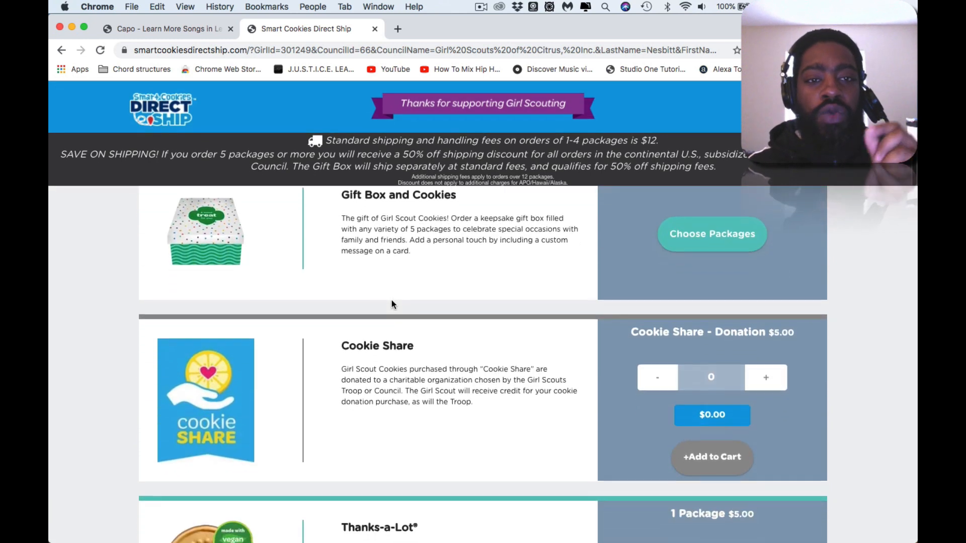
scroll(down, 3)
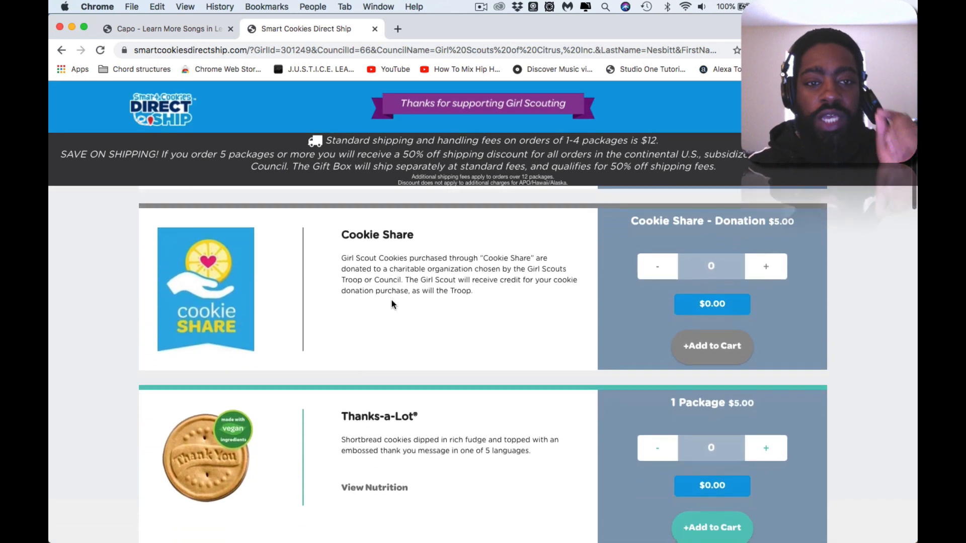
scroll(down, 3)
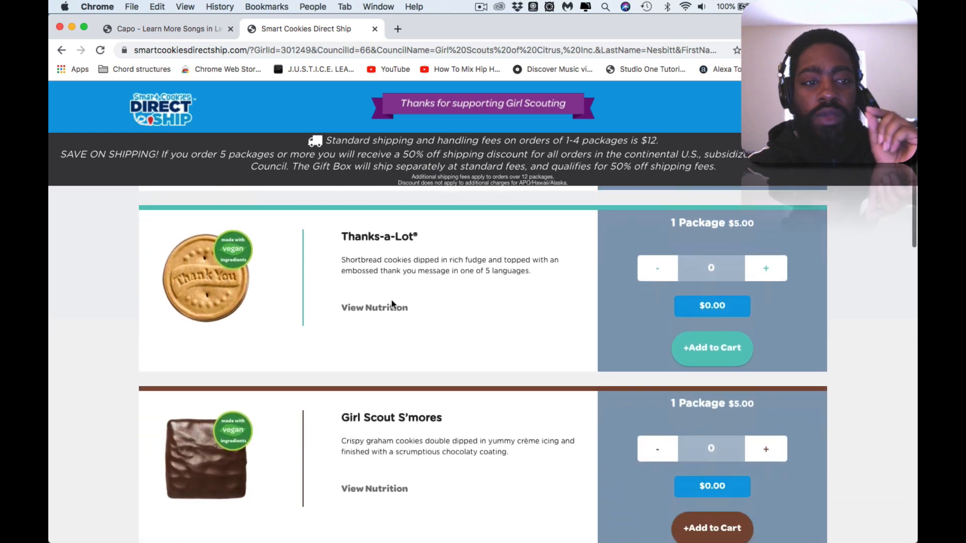
scroll(down, 3)
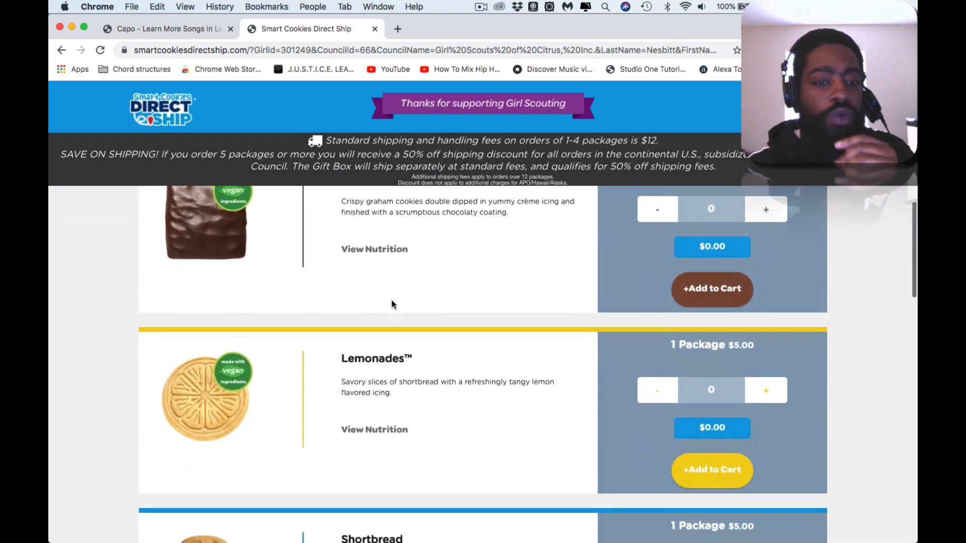
scroll(down, 3)
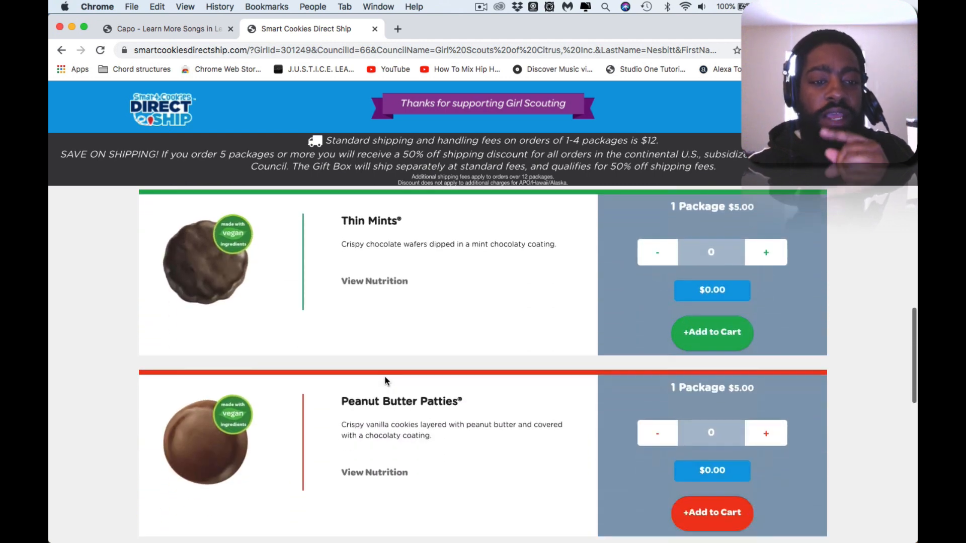
scroll(down, 3)
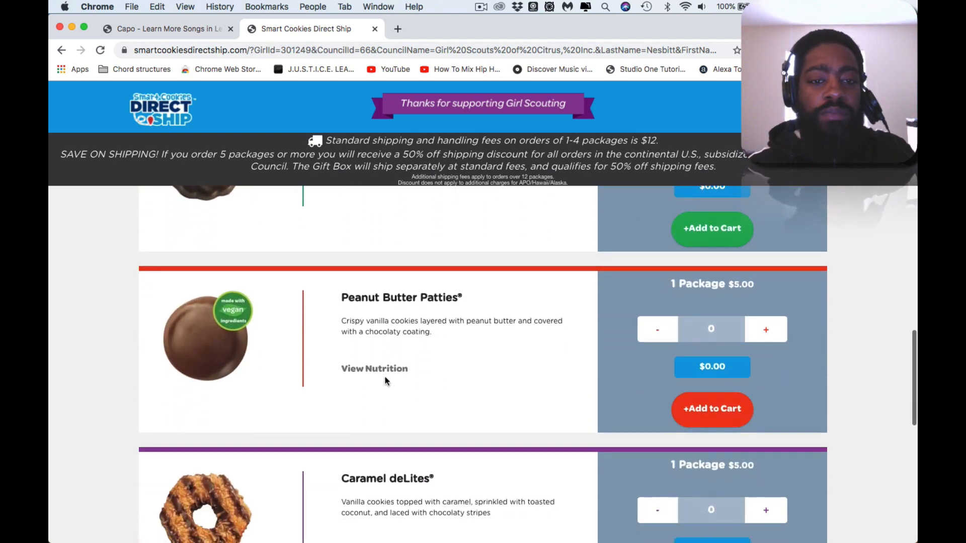
scroll(down, 3)
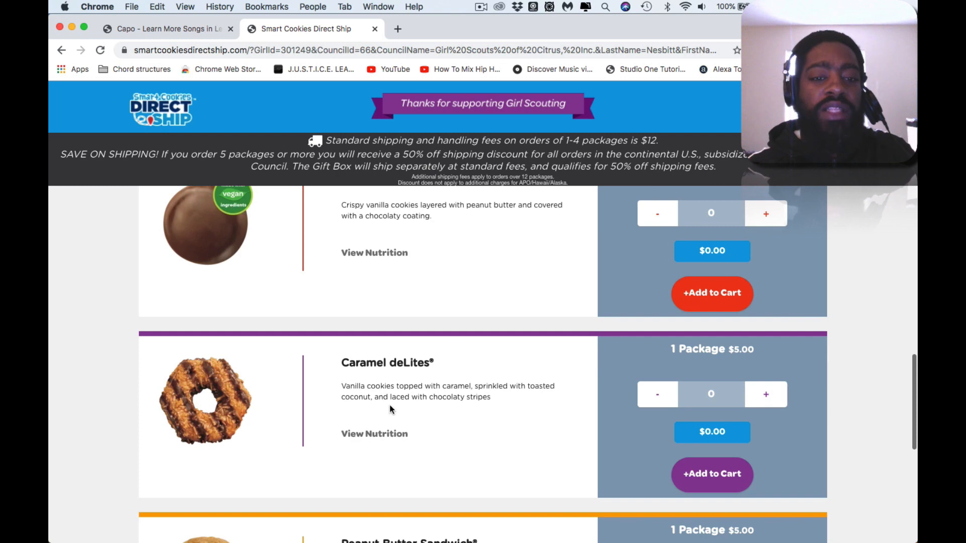
mouse_move(407, 407)
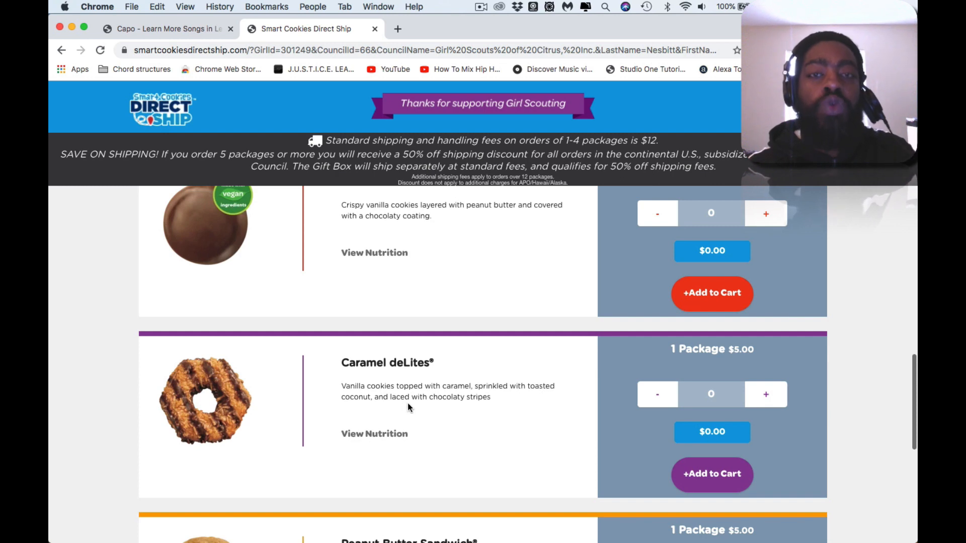
scroll(down, 3)
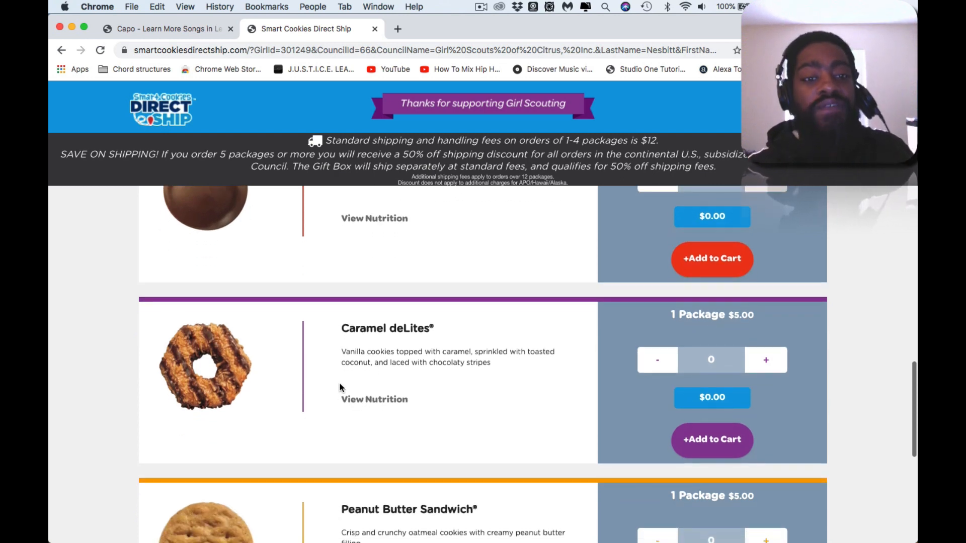
scroll(down, 3)
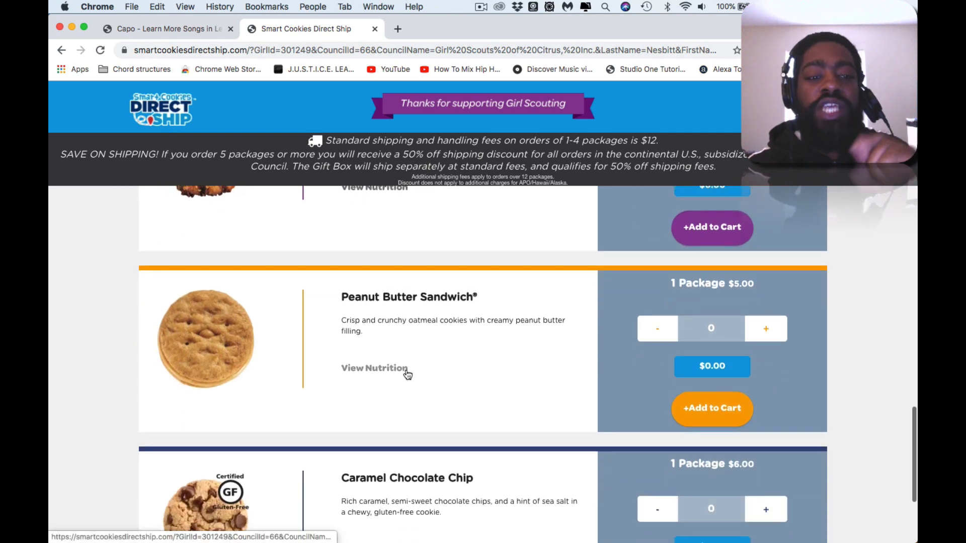
scroll(down, 3)
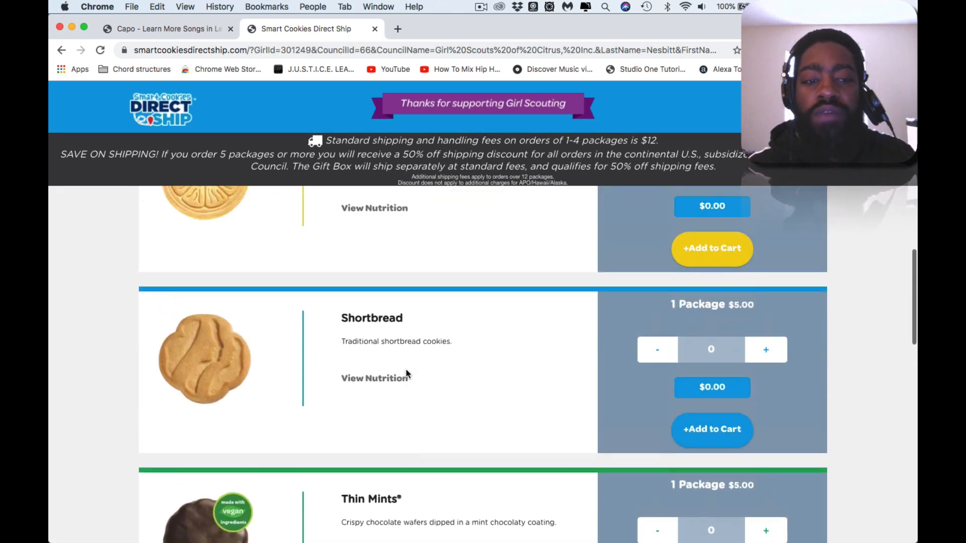
scroll(down, 3)
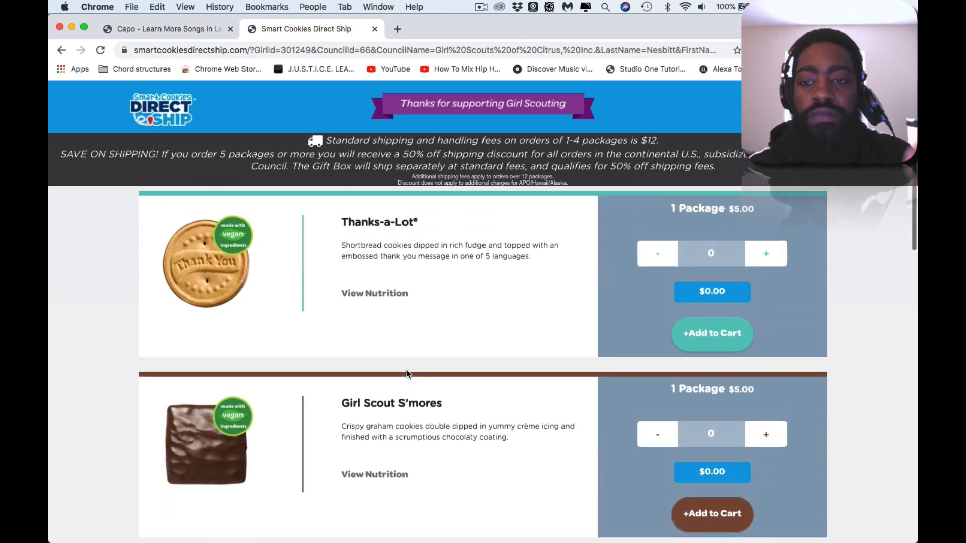
scroll(up, 3)
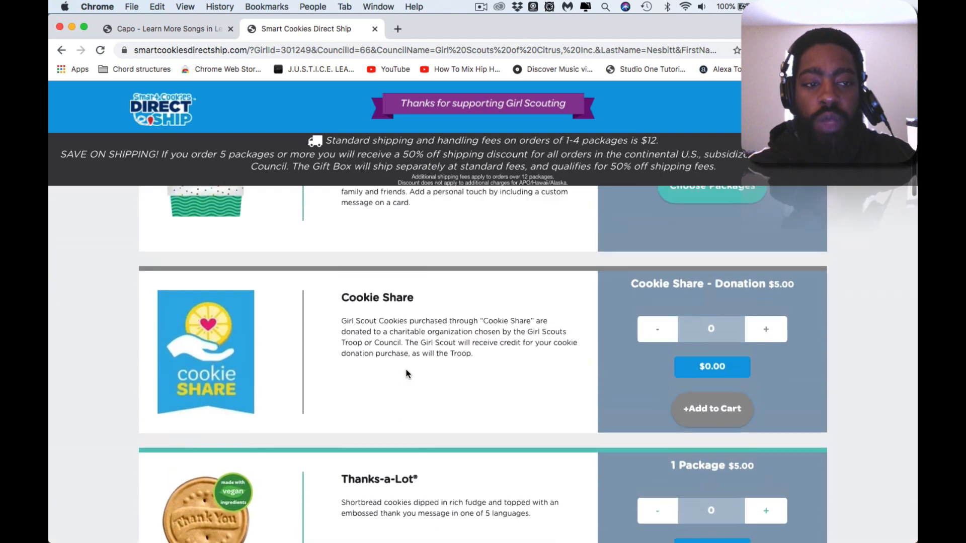
scroll(up, 3)
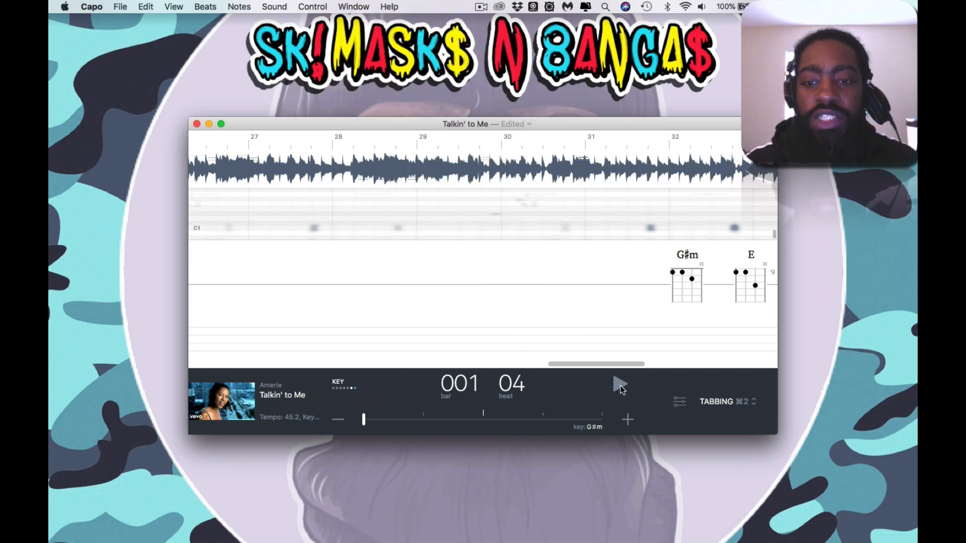
Start playback of Talkin' to Me in Capo.
click(619, 384)
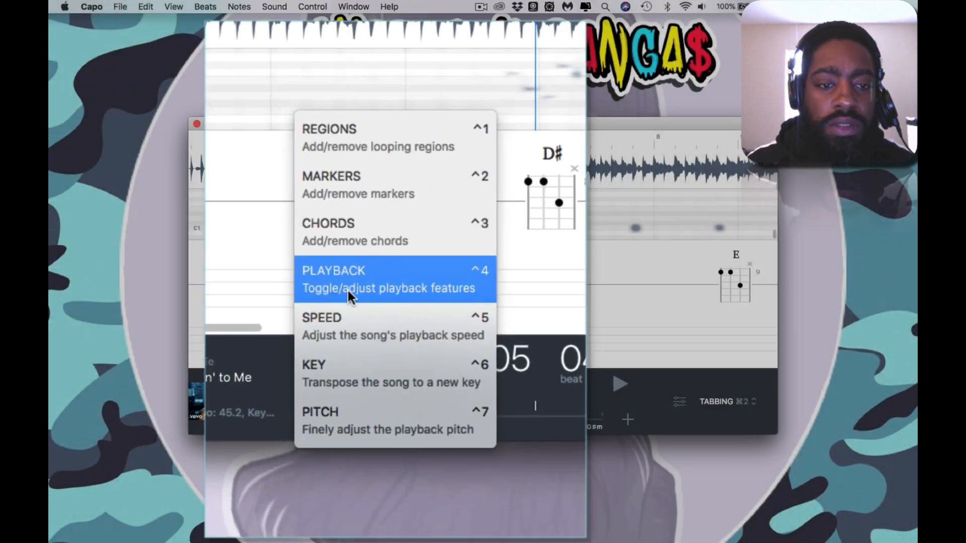
Show the Playback panel with Effect, Pan, Width and Frequency Range controls.
click(333, 278)
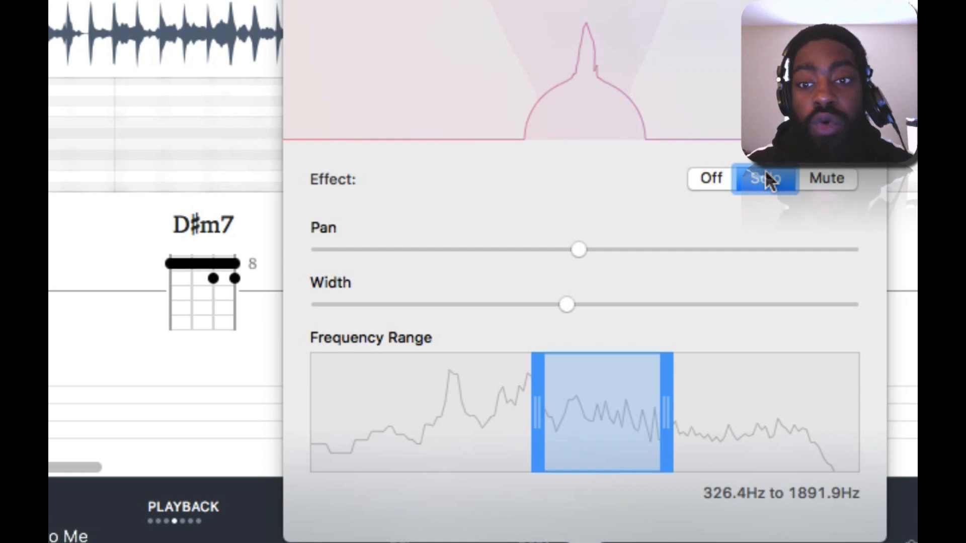
mouse_move(808, 191)
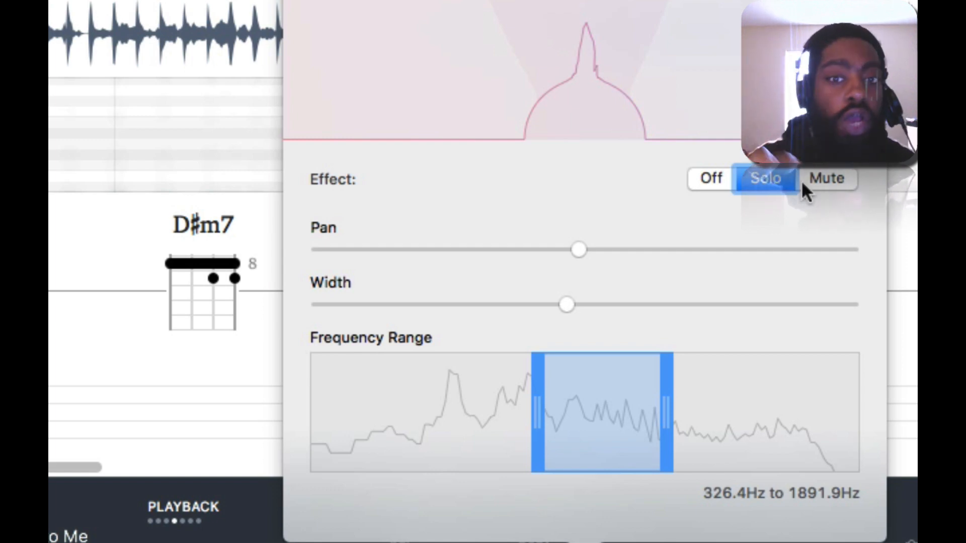
mouse_move(690, 238)
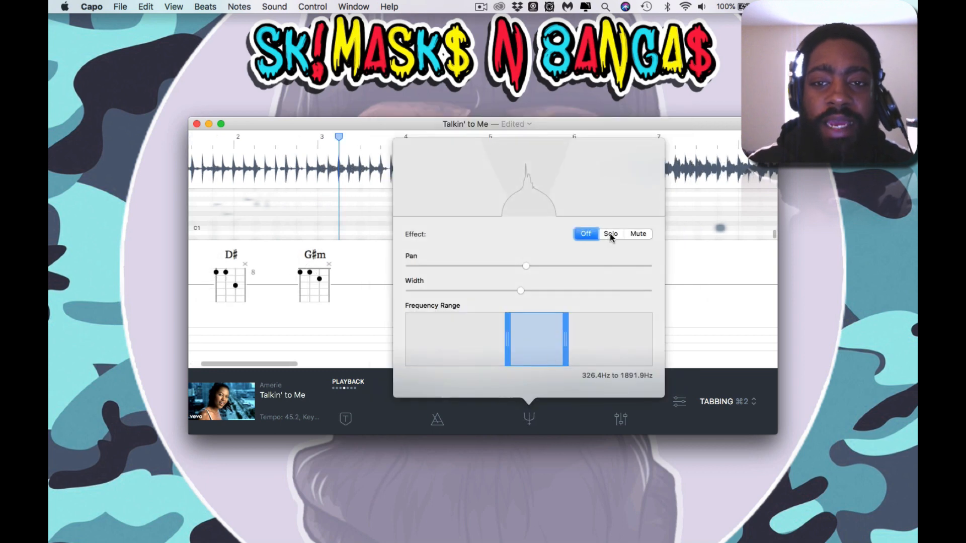
Solo the 315.2–1826.9 Hz frequency range, re-engage Solo after adjusting, then mute.
click(610, 233)
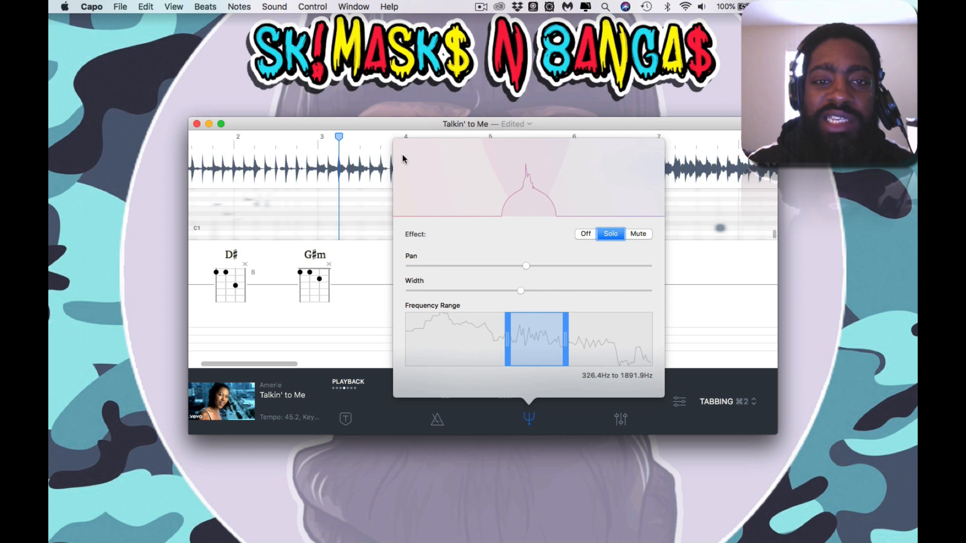
mouse_move(571, 183)
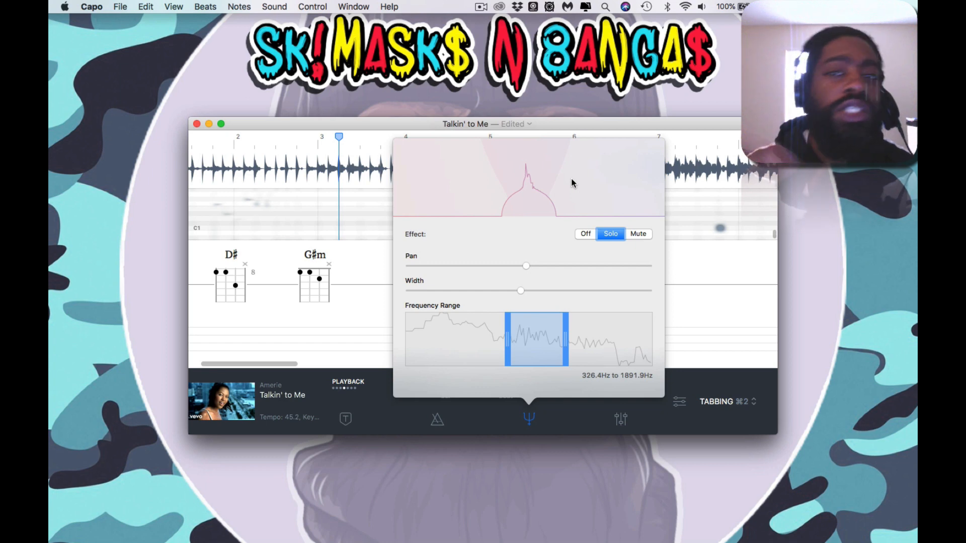
mouse_move(498, 197)
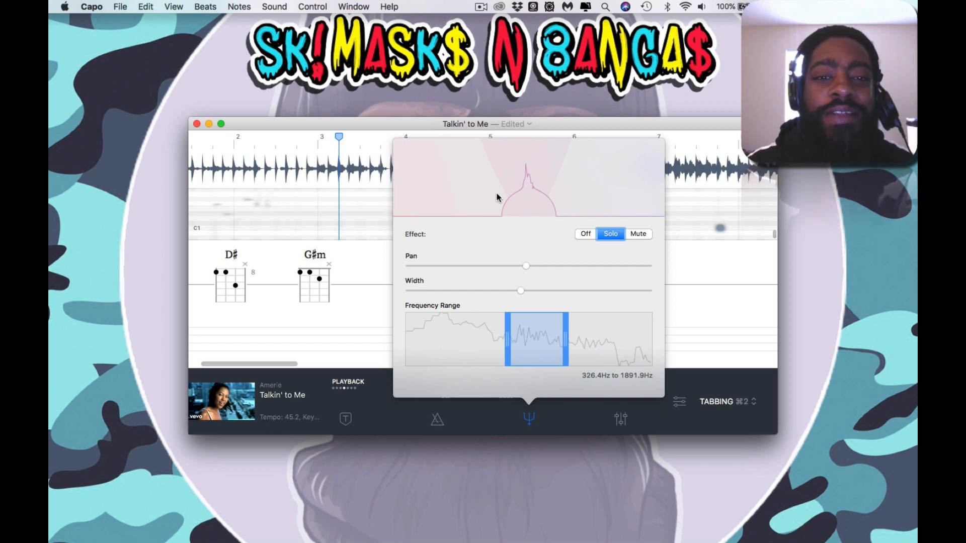
mouse_move(531, 274)
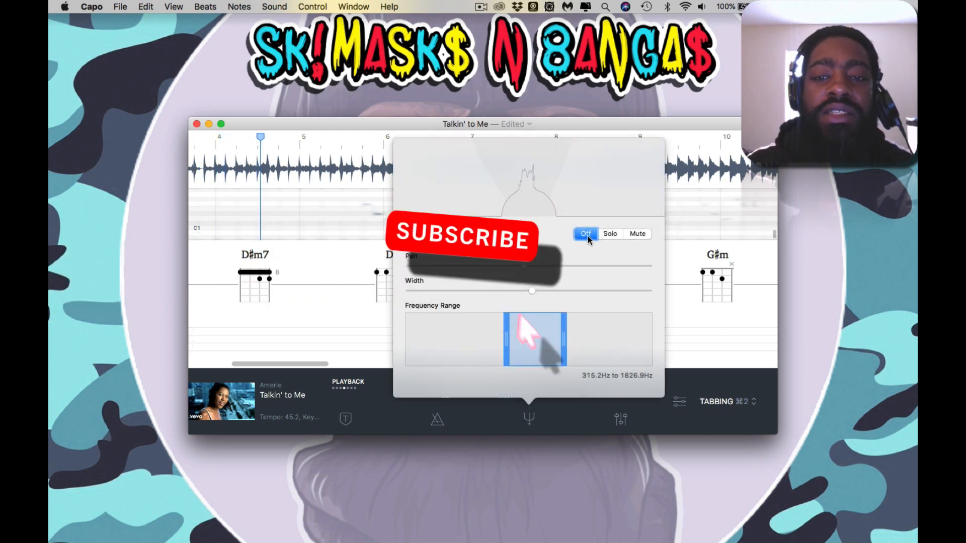
click(610, 234)
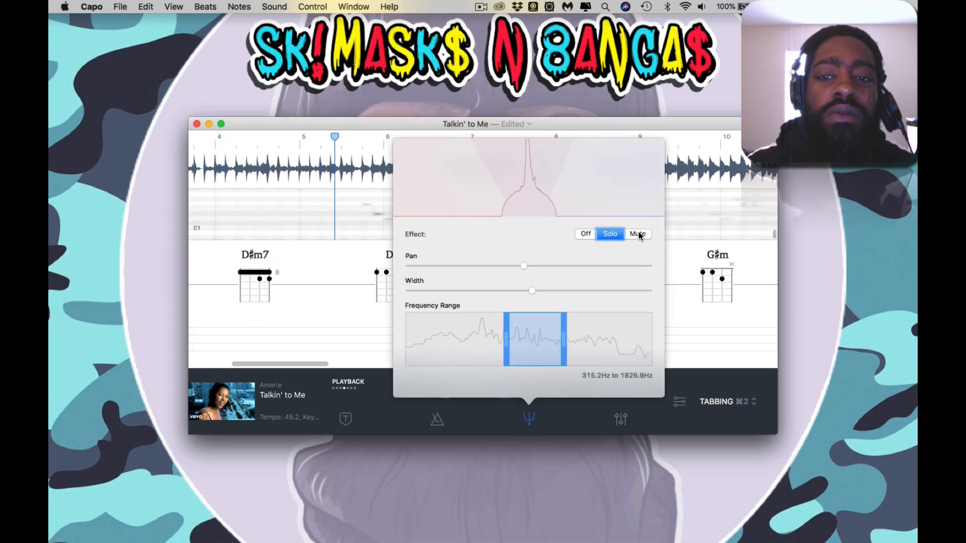
click(637, 233)
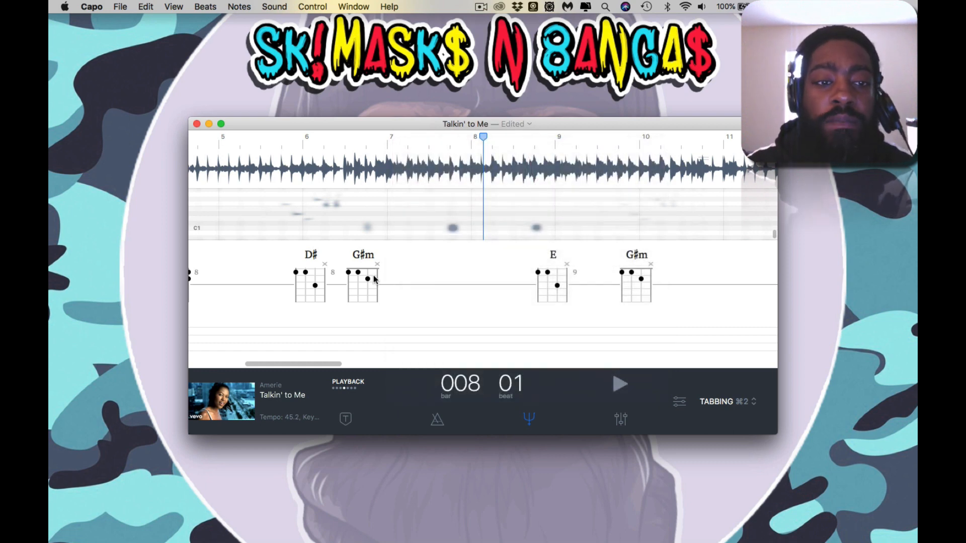
Select the G♯m chord and transpose the song so its key reads Dm.
click(363, 254)
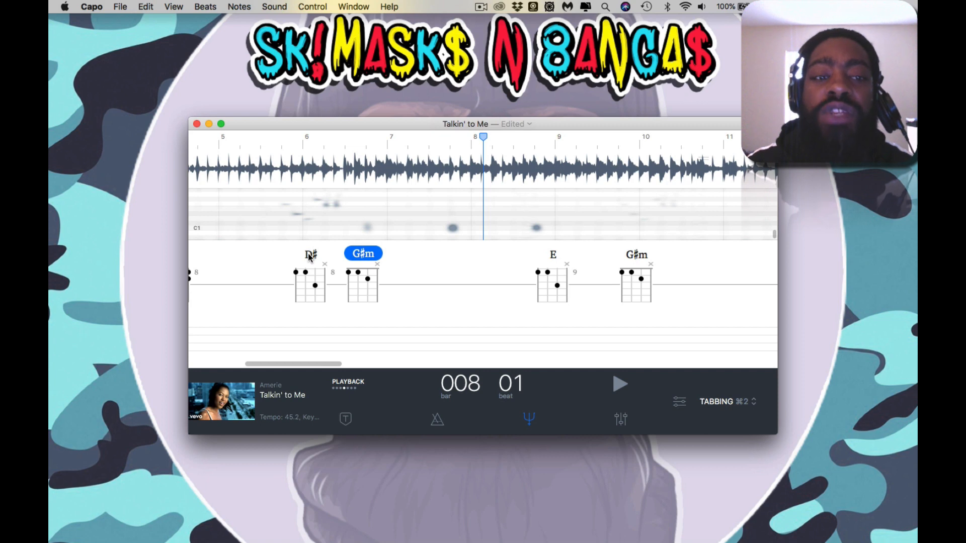
click(553, 253)
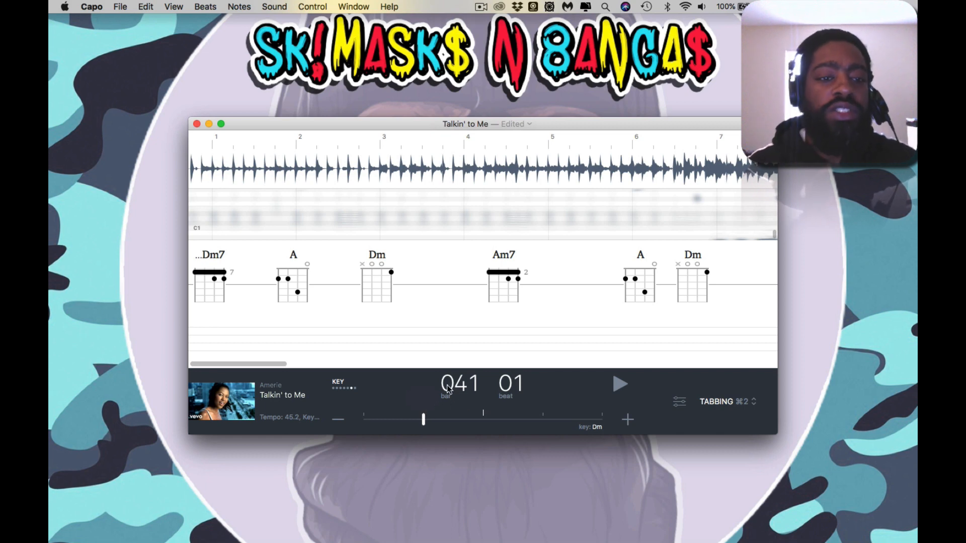
mouse_move(190, 3)
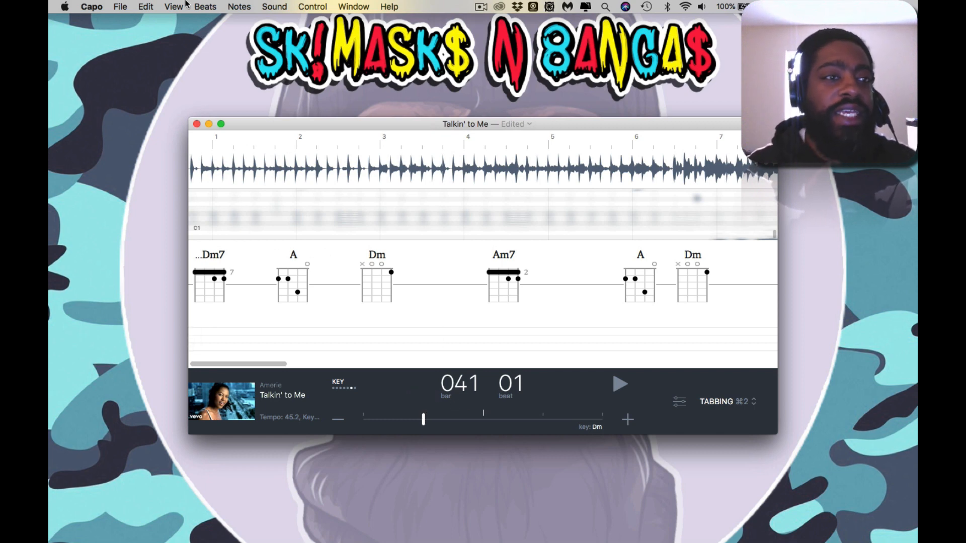
Bring up Capo's File menu to export Talkin' to Me.
click(120, 7)
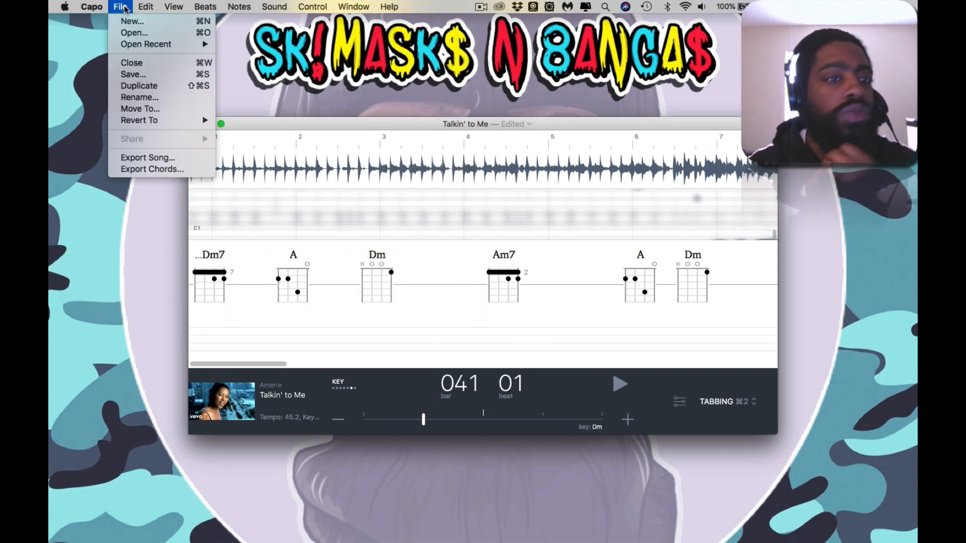
mouse_move(152, 169)
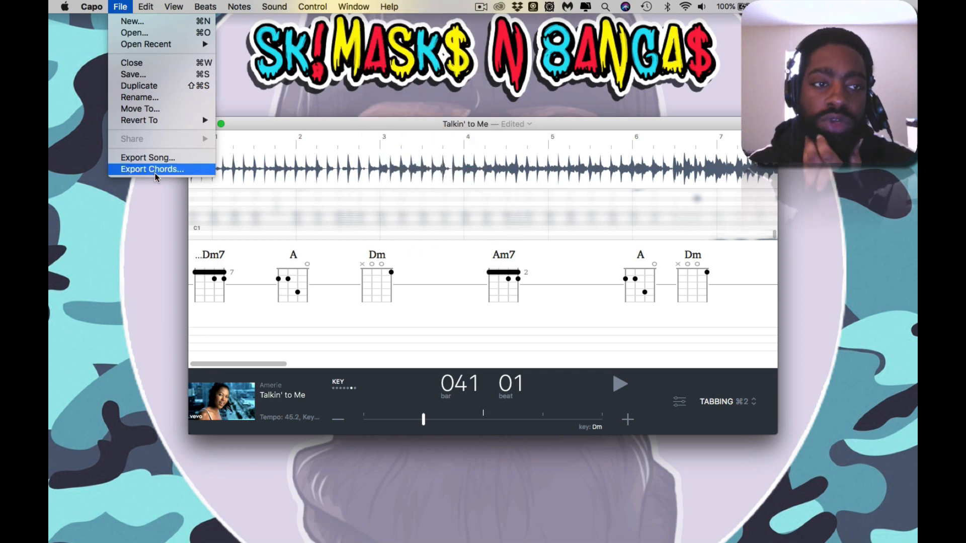
mouse_move(147, 157)
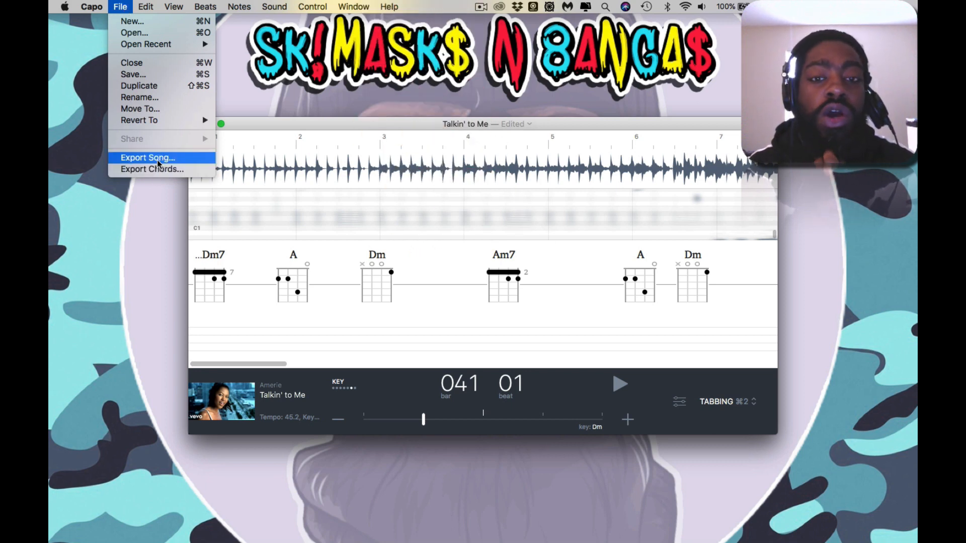
mouse_move(152, 169)
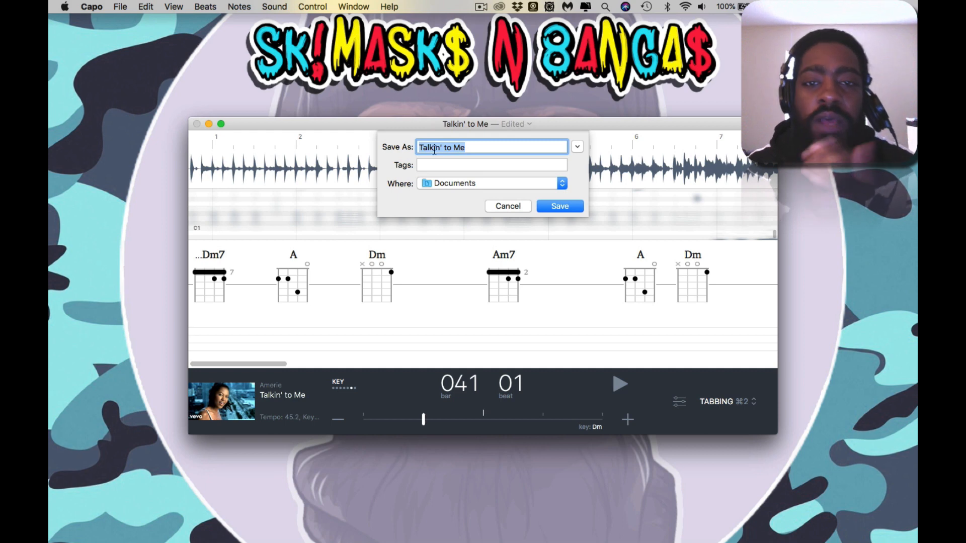
mouse_move(459, 158)
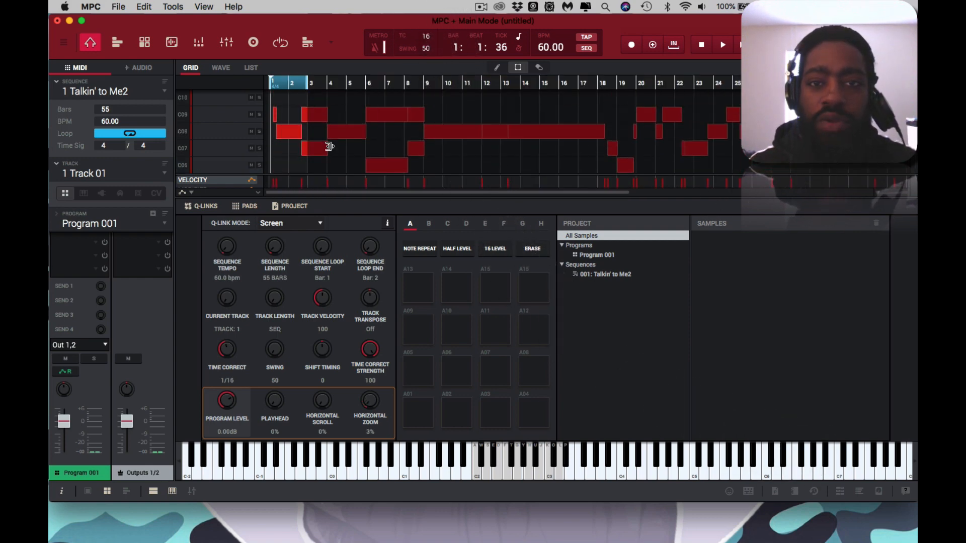
Assign a LABS plugin instrument to the chord track and enlarge the note grid.
scroll(down, 3)
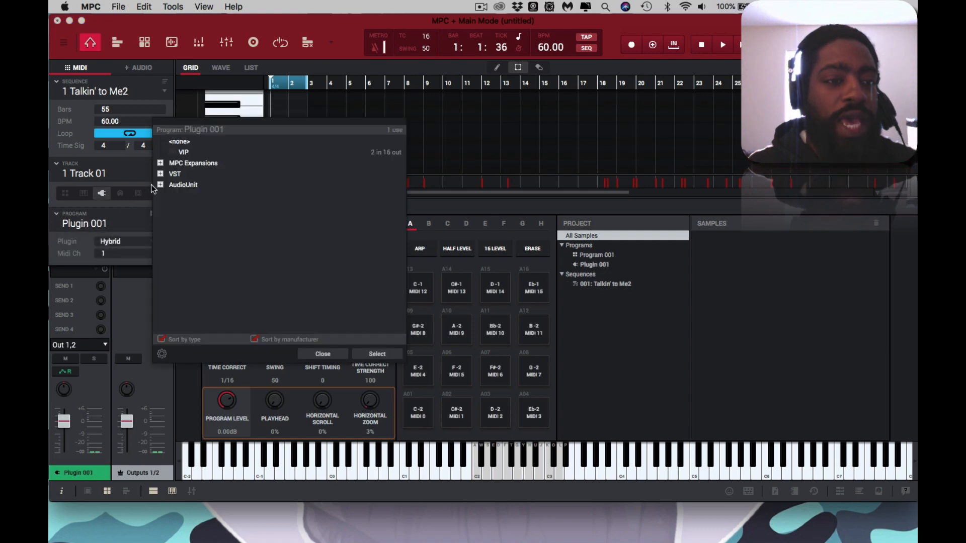
click(160, 174)
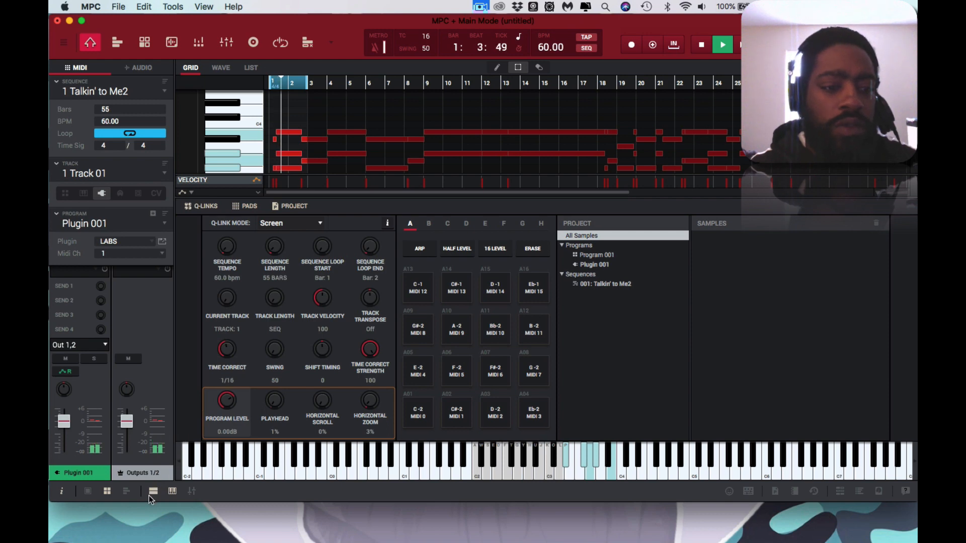
click(153, 491)
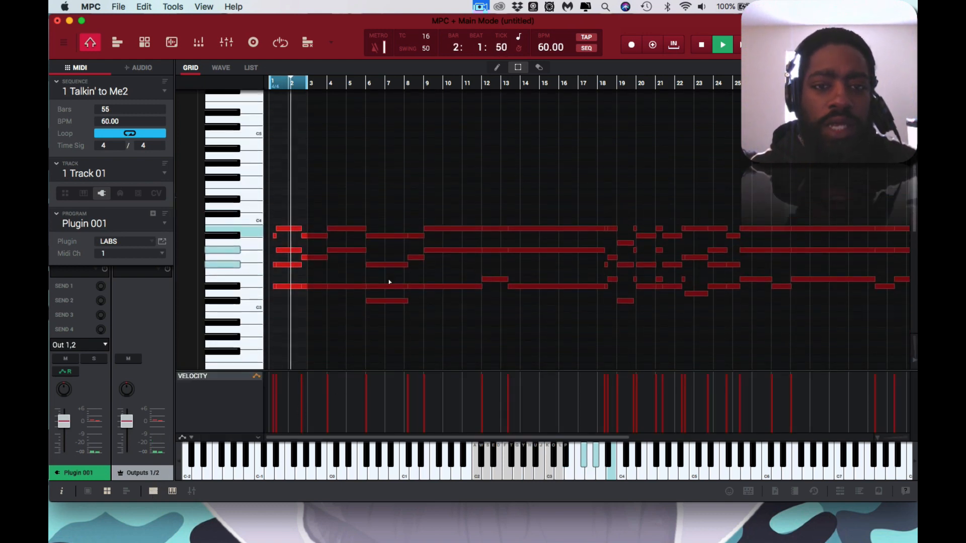
scroll(down, 3)
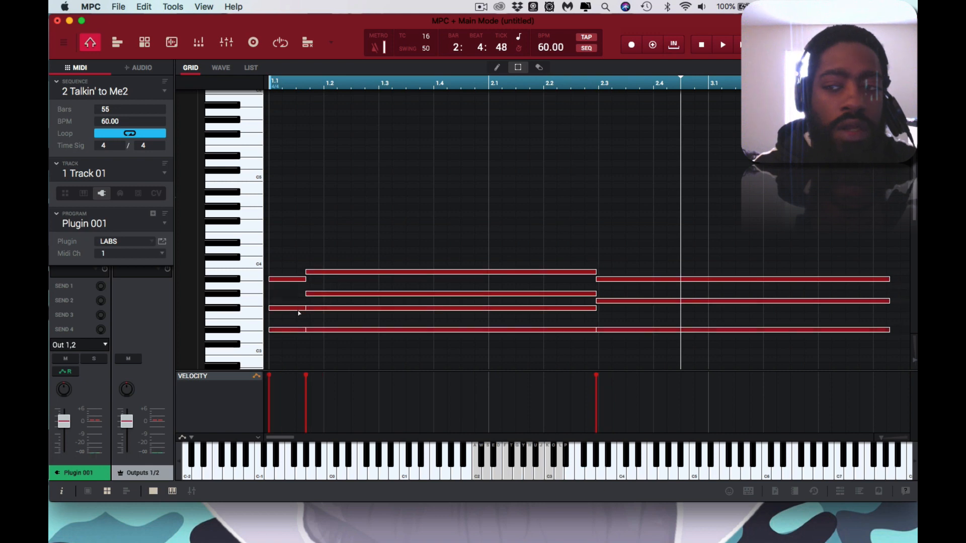
Play the Perc Arp chords at 160 BPM, then bring up empty Track 07 with Templetone.
click(722, 44)
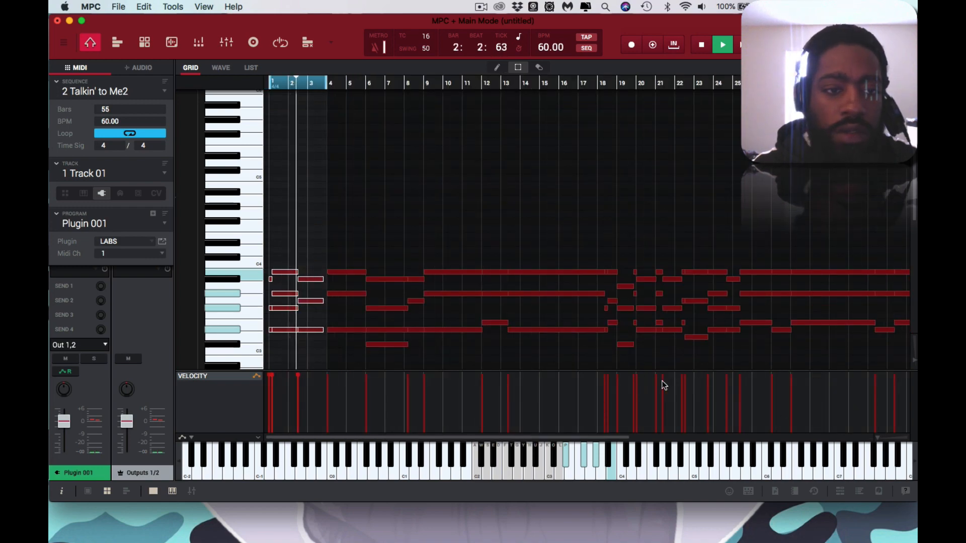
click(722, 43)
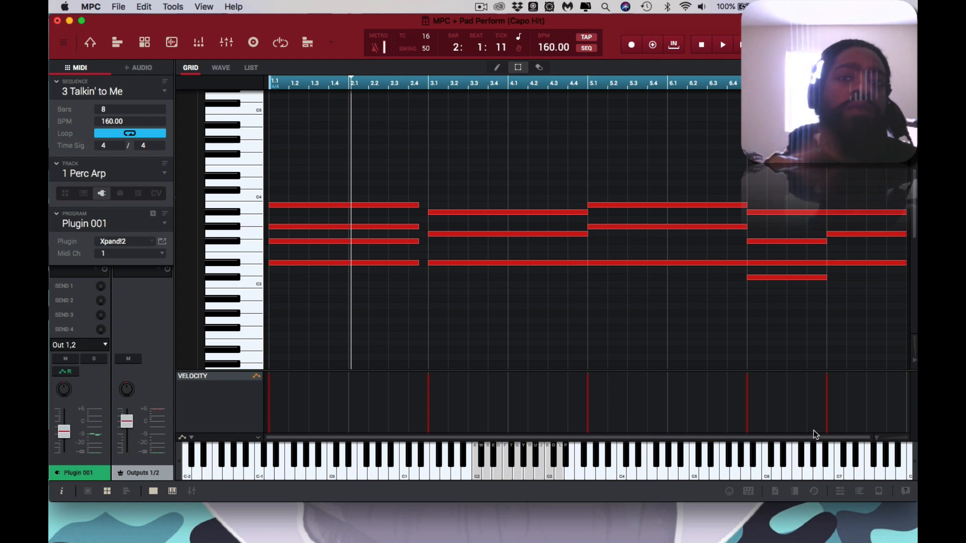
mouse_move(738, 400)
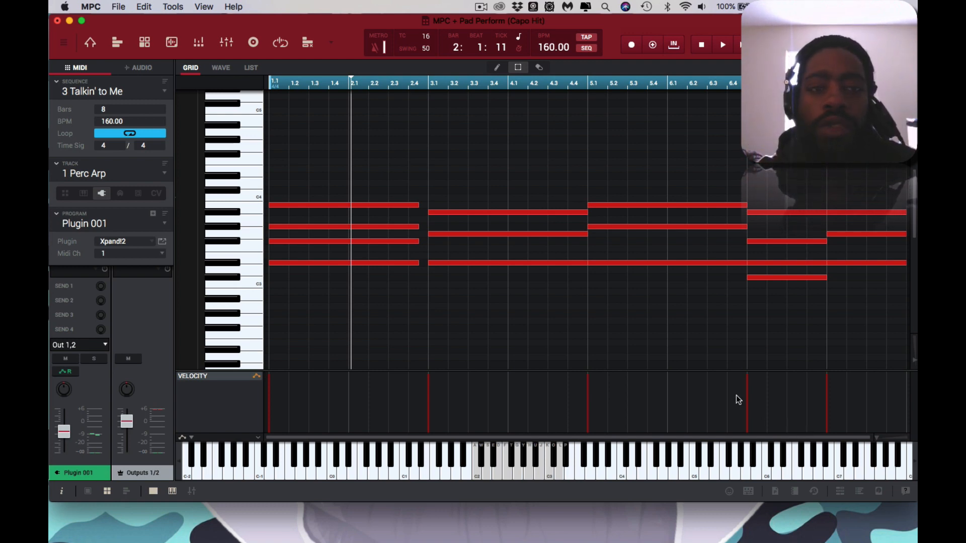
mouse_move(638, 288)
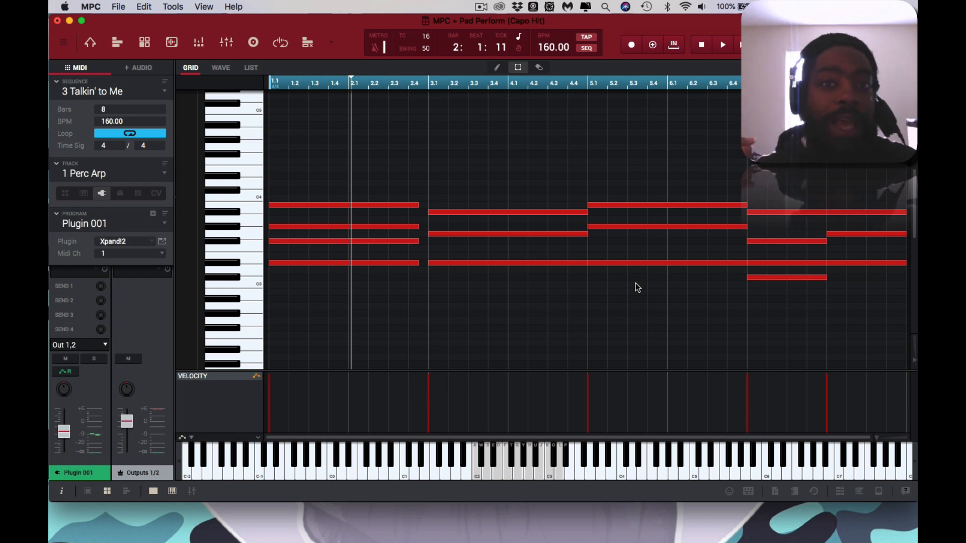
click(723, 44)
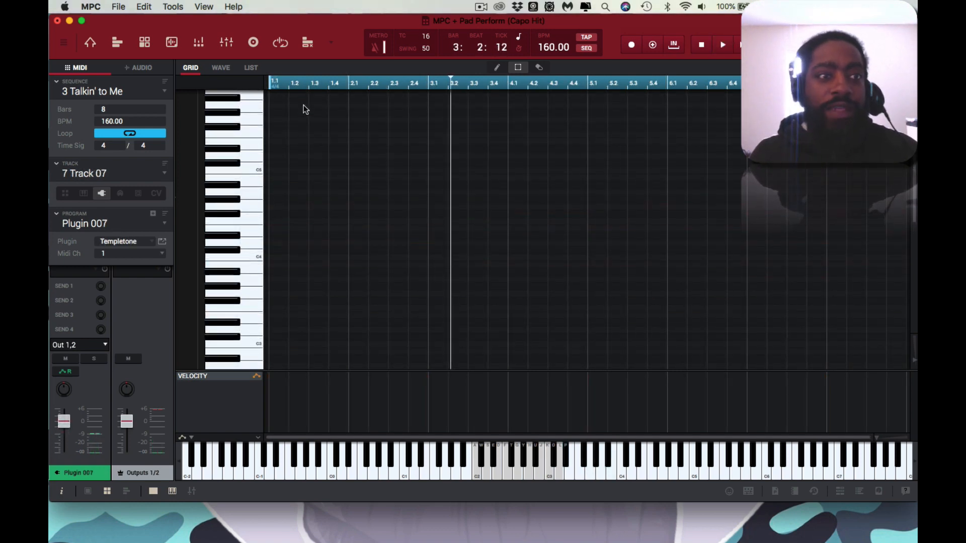
Switch to Sequence 04, solo the Chops track's chops briefly, review the track list and open Channel Mixer.
click(163, 91)
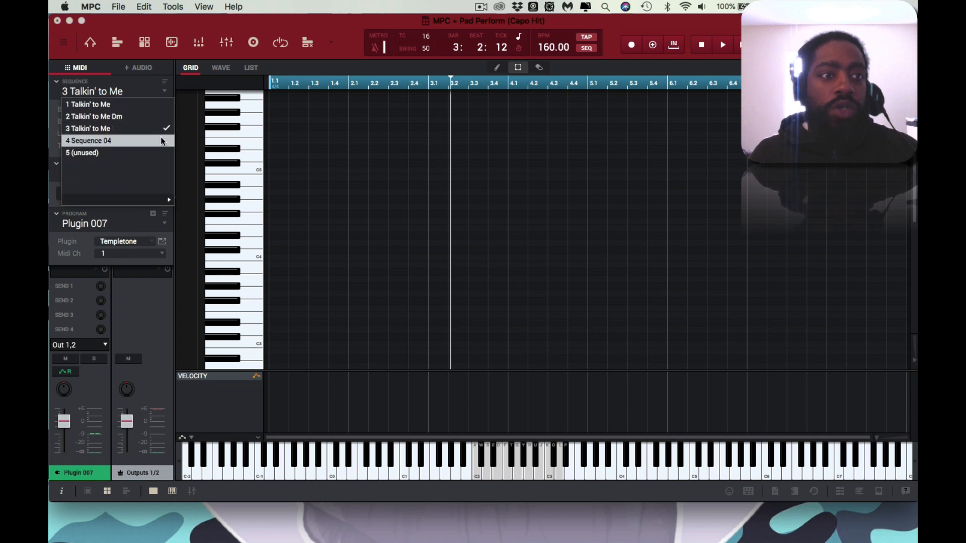
click(89, 141)
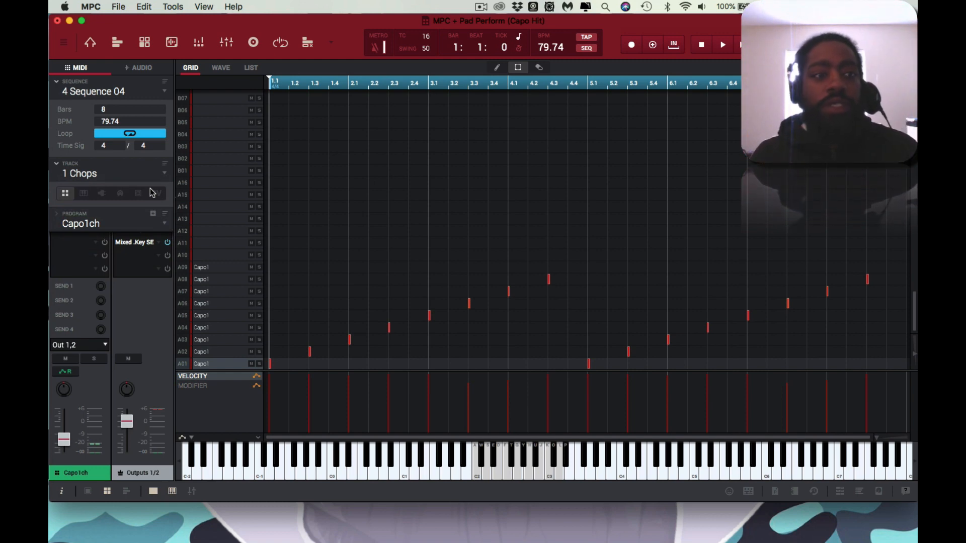
click(93, 359)
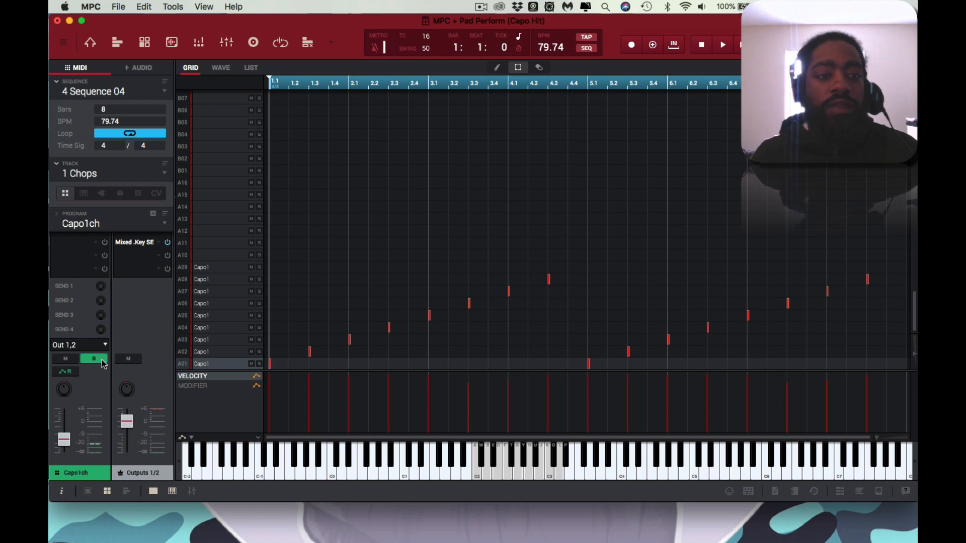
click(722, 44)
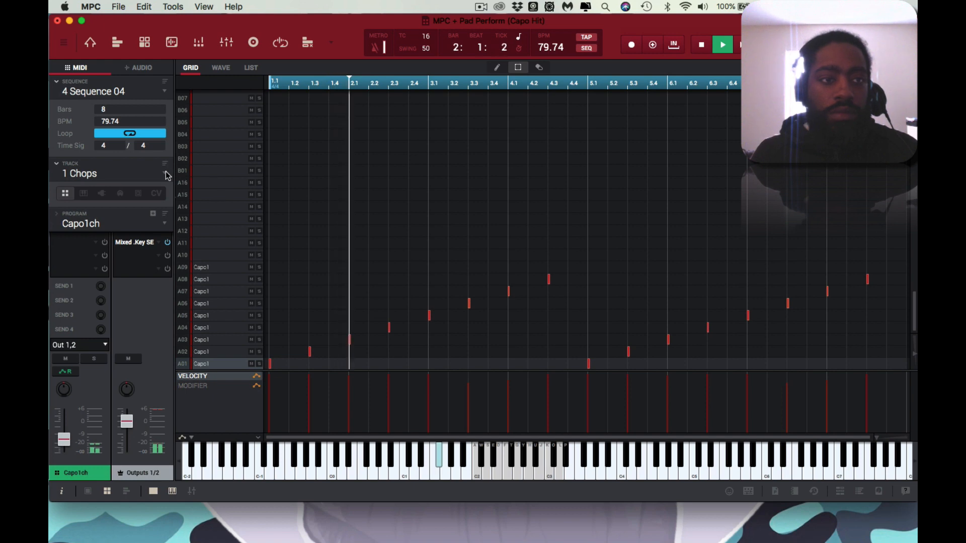
click(164, 174)
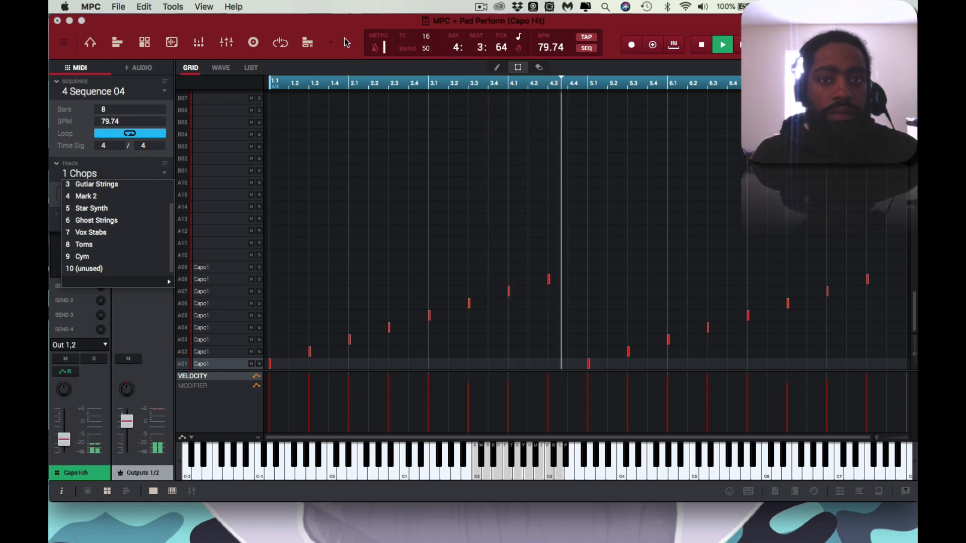
click(225, 44)
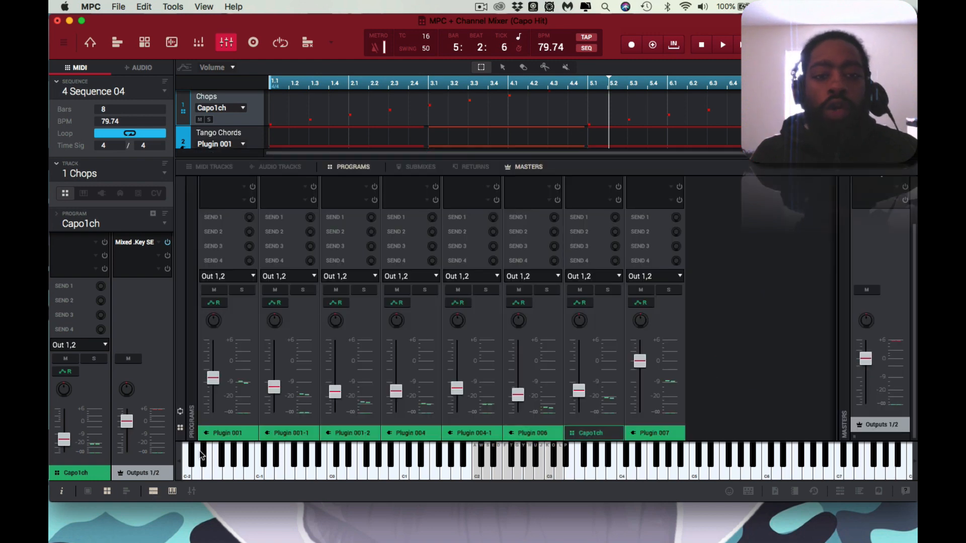
mouse_move(481, 157)
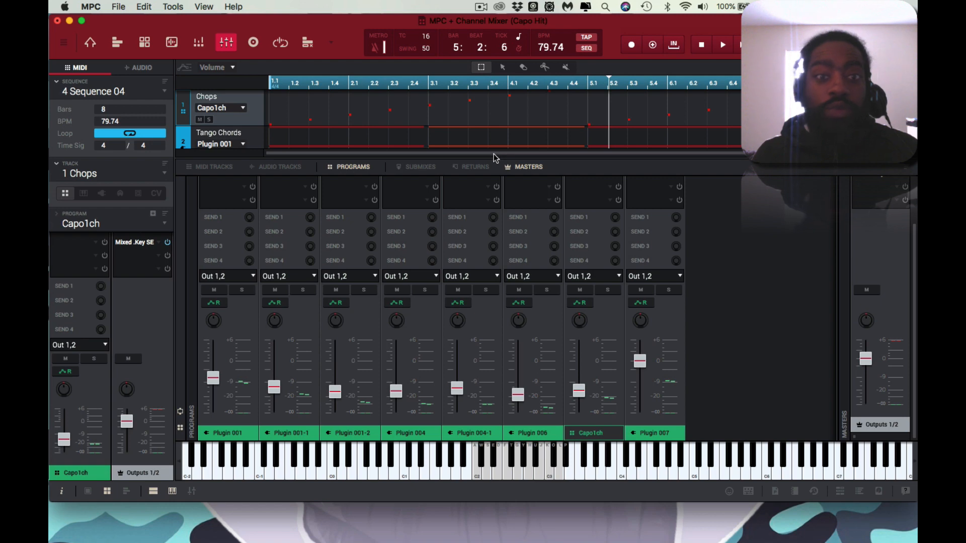
mouse_move(501, 128)
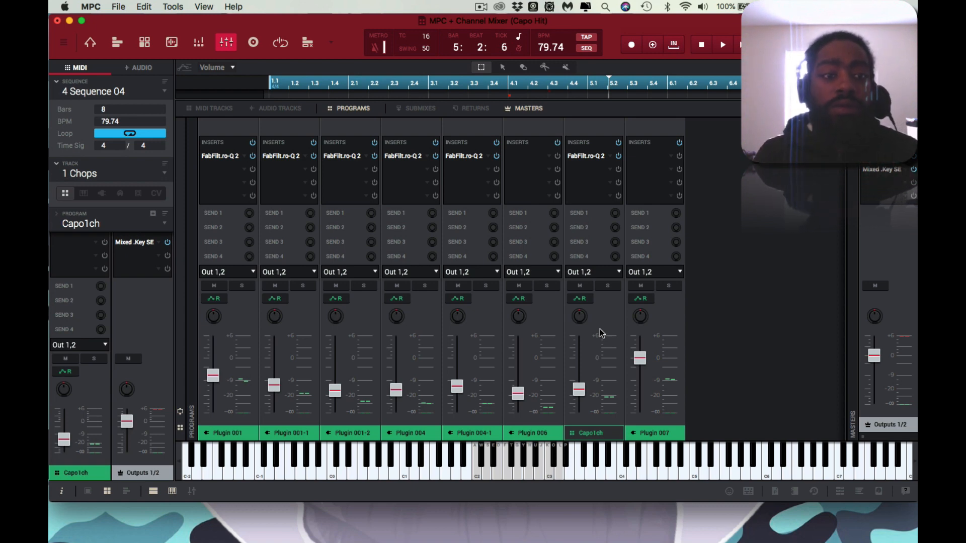
During playback, solo Capo1ch and Plugin 001 program channels, then unsolo Plugin 001.
click(723, 44)
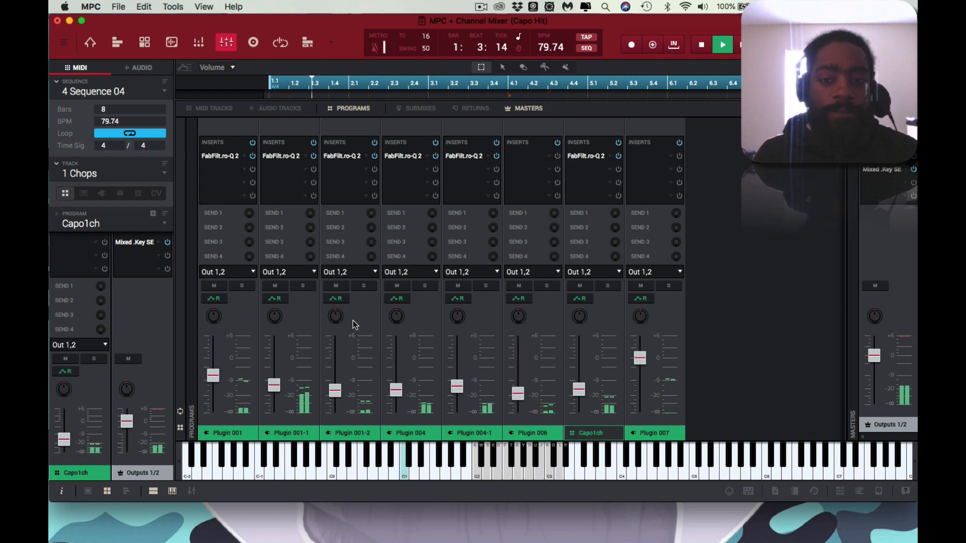
click(607, 286)
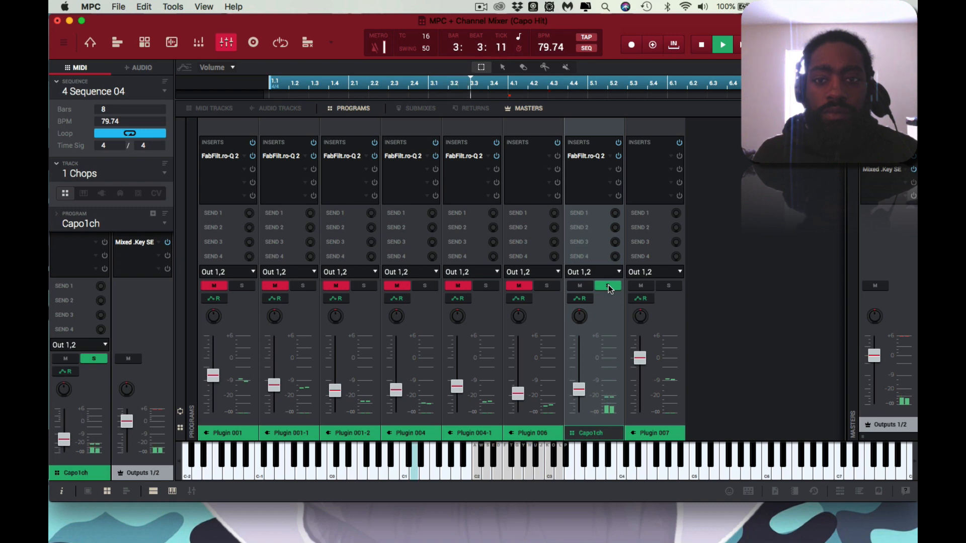
click(241, 285)
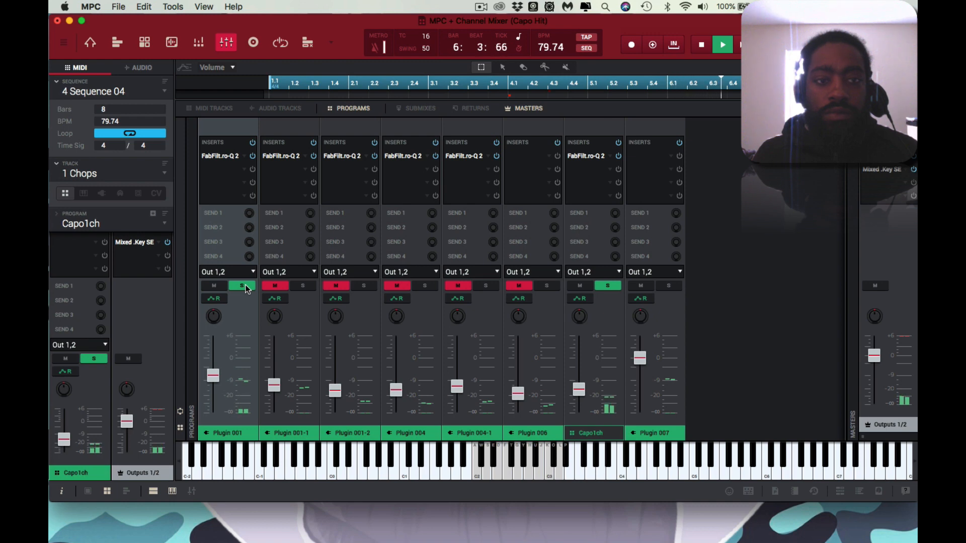
click(241, 285)
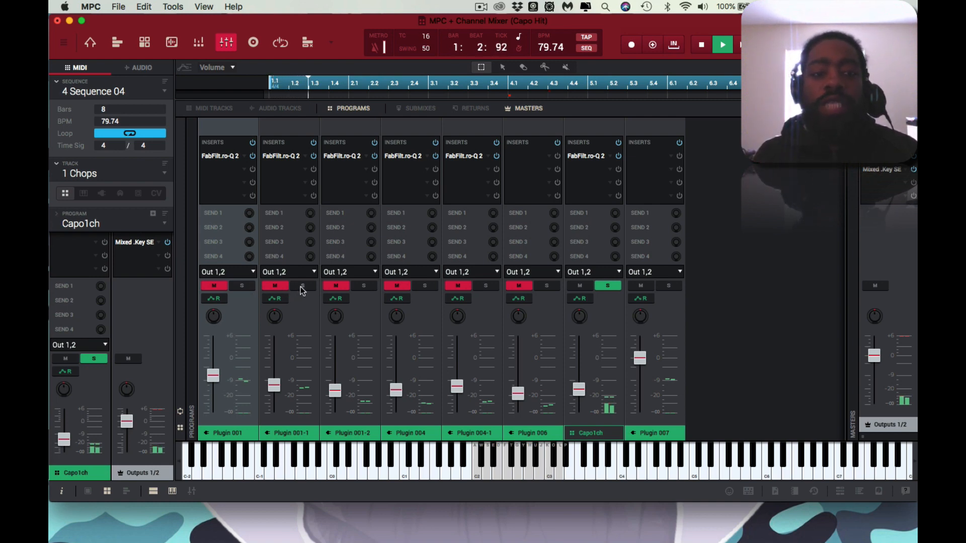
click(301, 285)
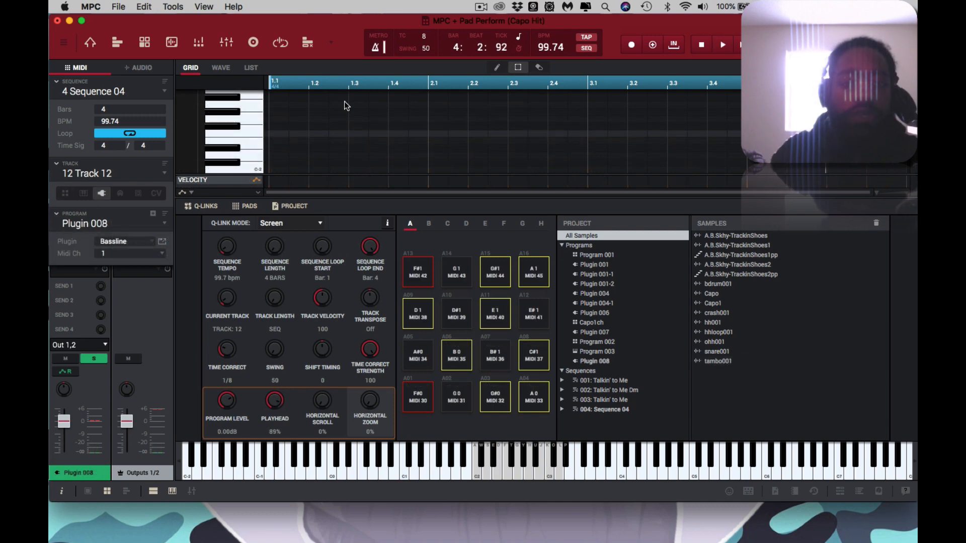
Exit Pad Perform and return to the main sequence editing view of Sequence 04.
click(366, 459)
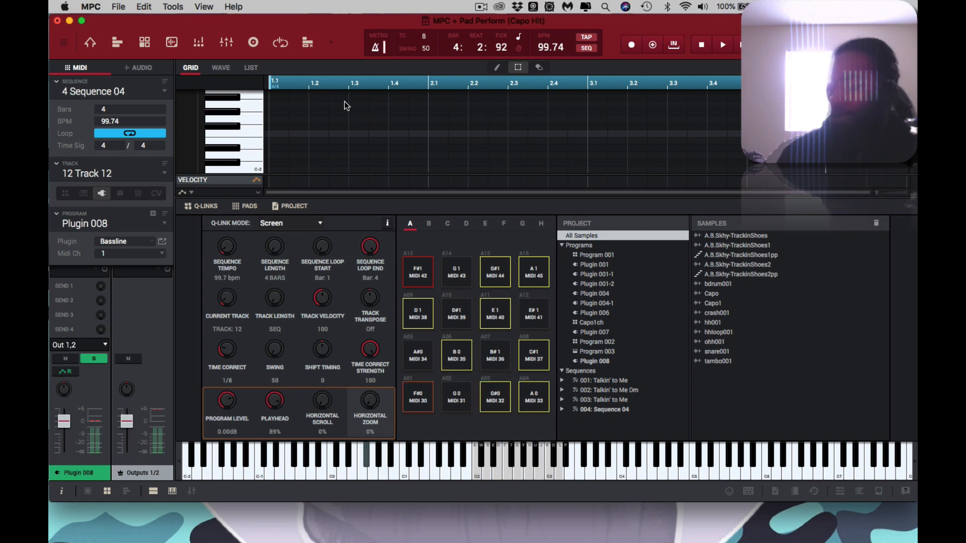
click(722, 43)
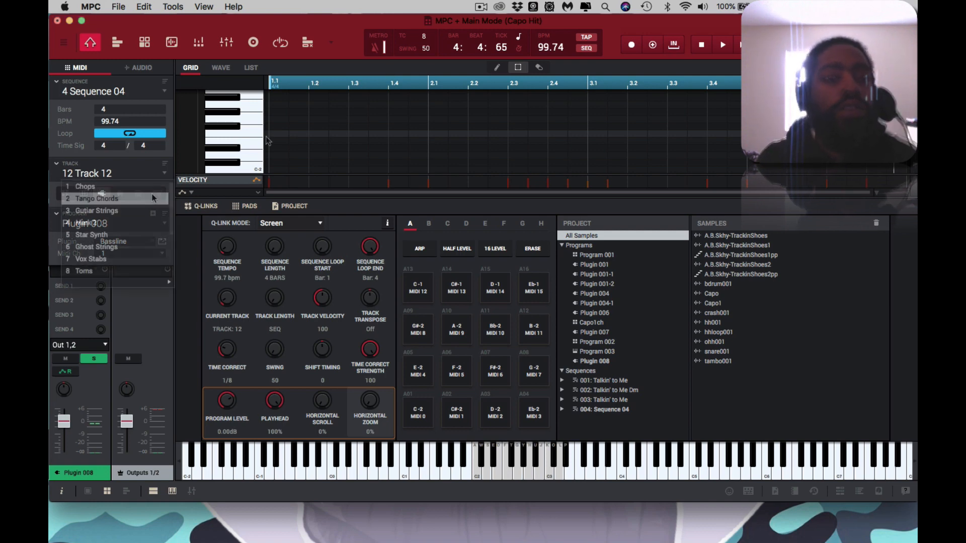
Select the Chops track, switch to the sequence 'Talkin' to Me' and show the channel mixer.
click(84, 186)
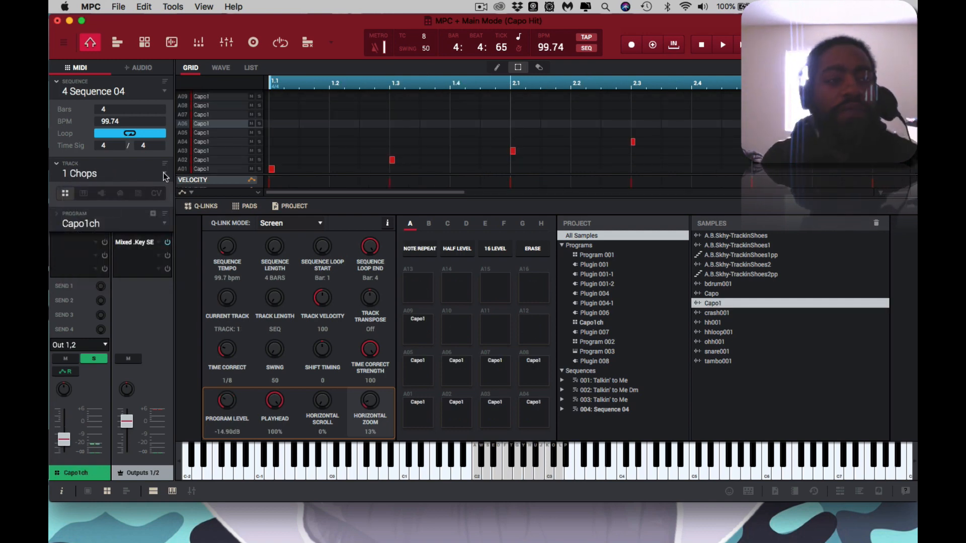
mouse_move(164, 95)
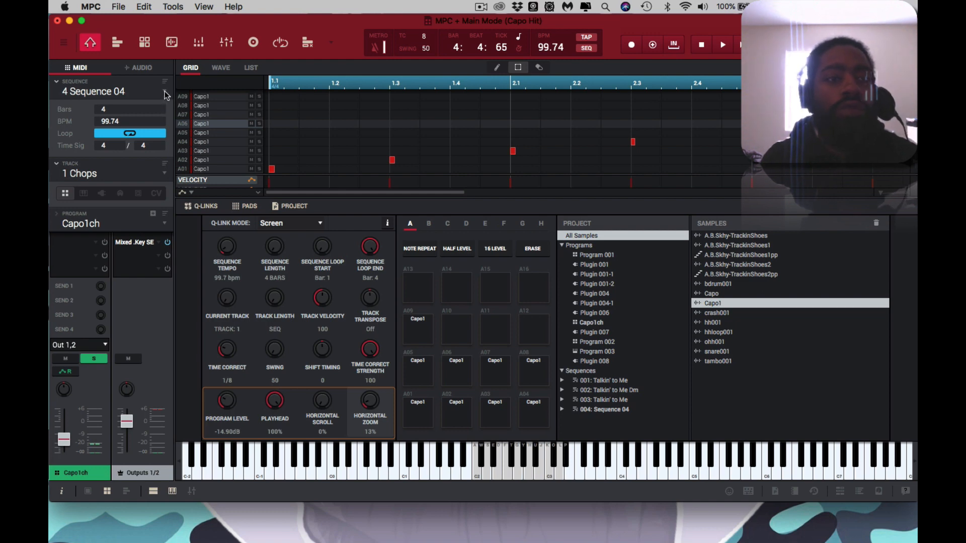
click(164, 91)
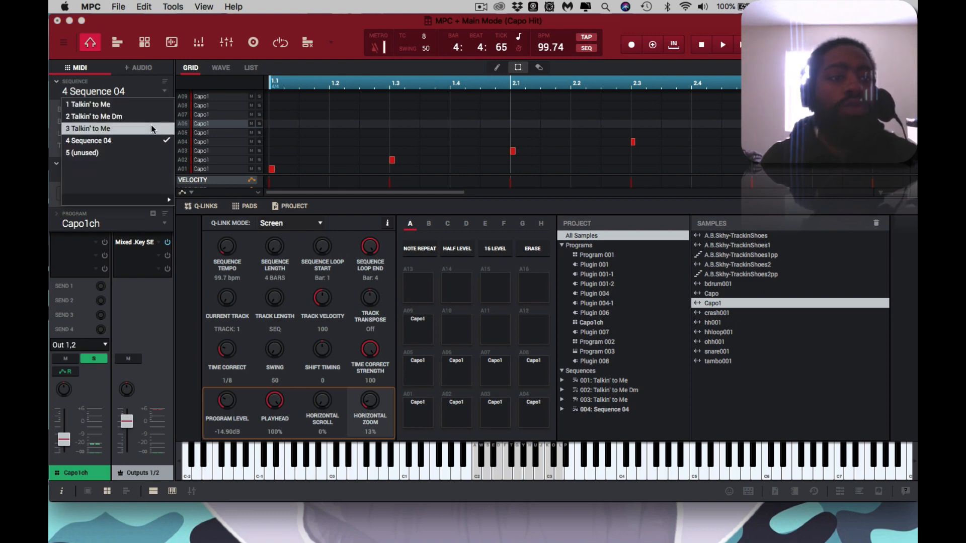
click(88, 128)
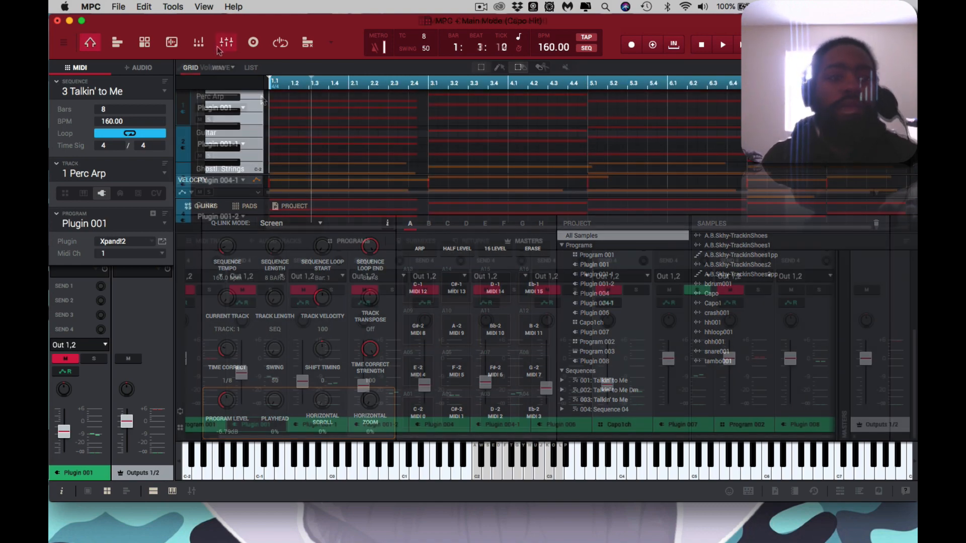
click(225, 42)
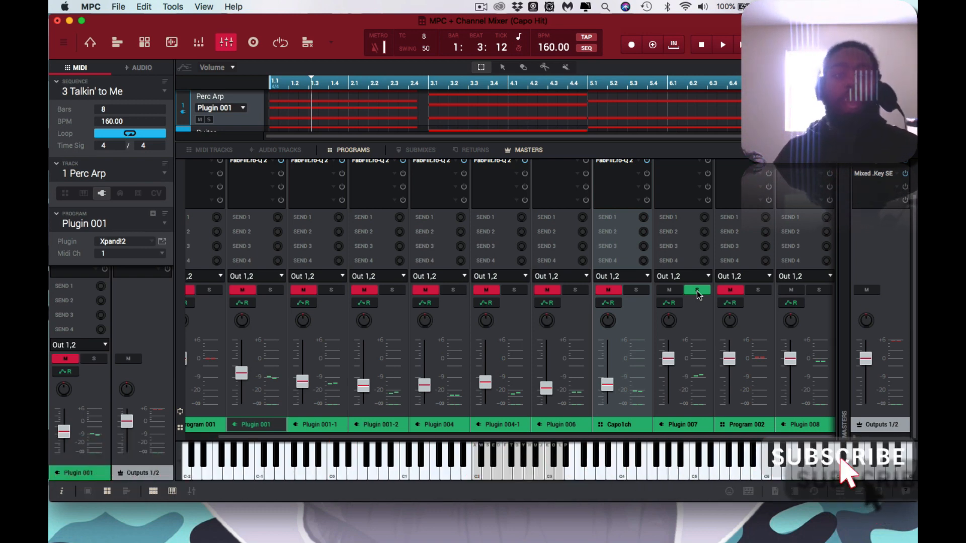
mouse_move(888, 517)
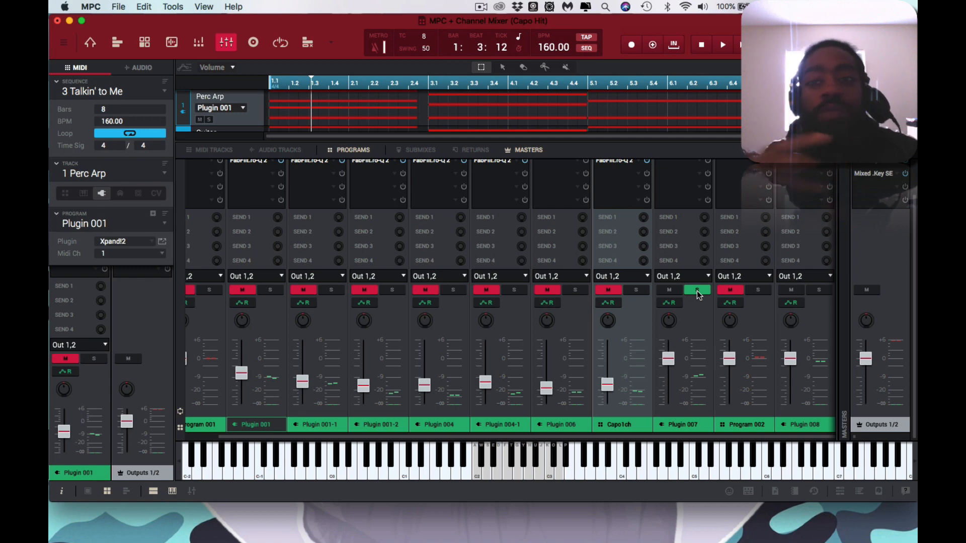
Move to the Guitar track and clear the Plugin 007 solo, back on Sequence 04.
click(316, 424)
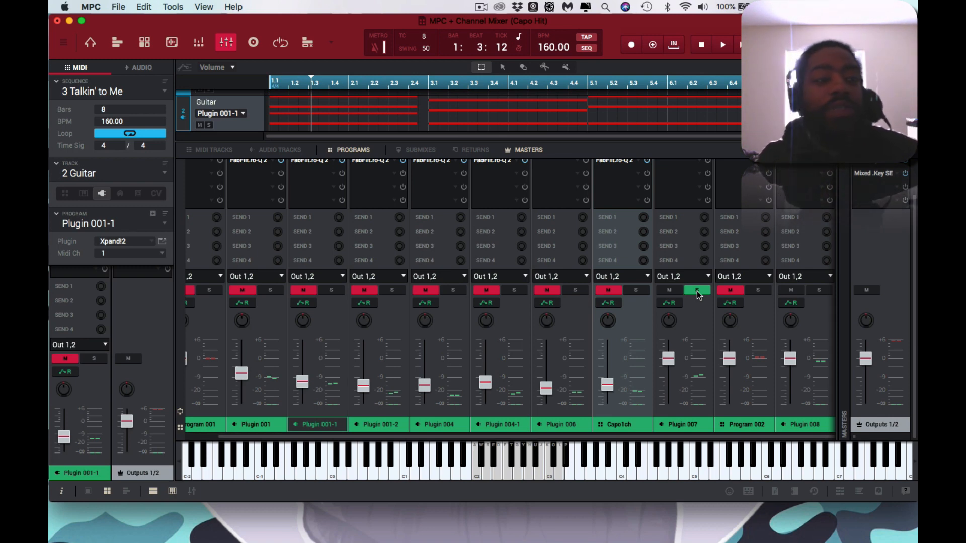
click(696, 290)
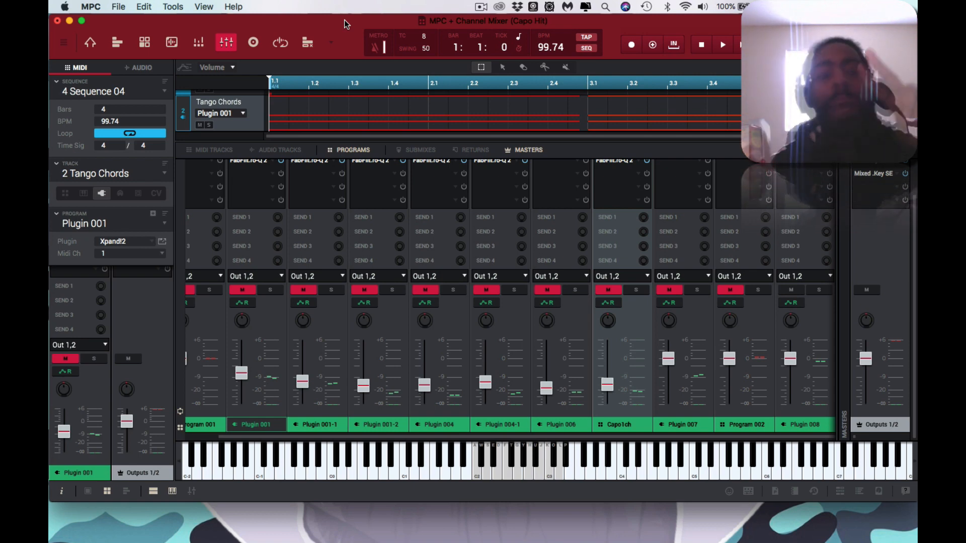
Play Sequence 04 and solo the Program 002, Plugin 008 and Capo1ch channels.
click(722, 44)
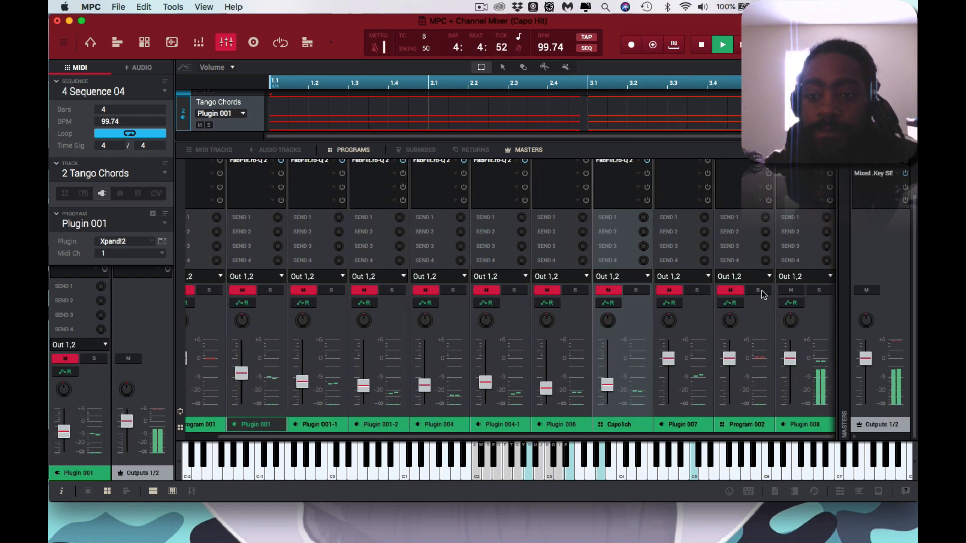
click(756, 290)
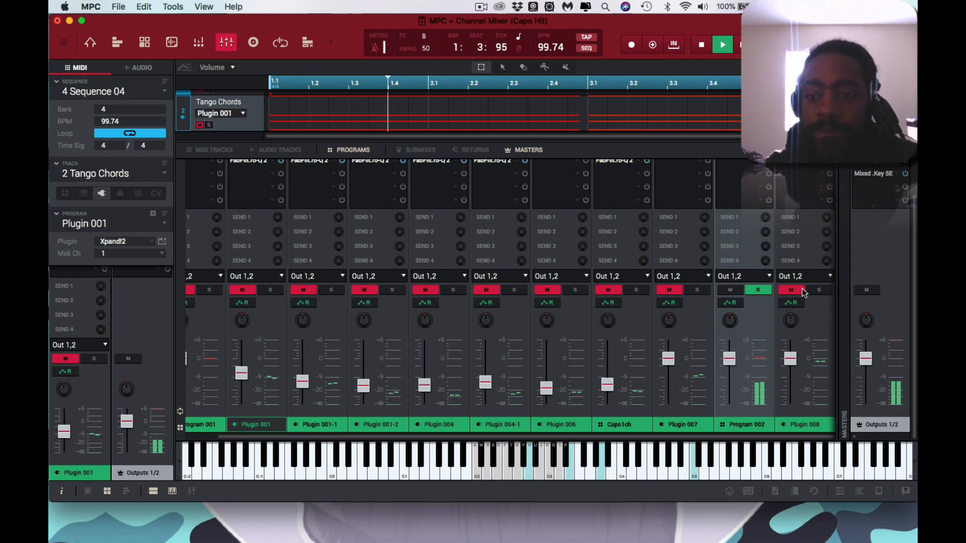
click(819, 290)
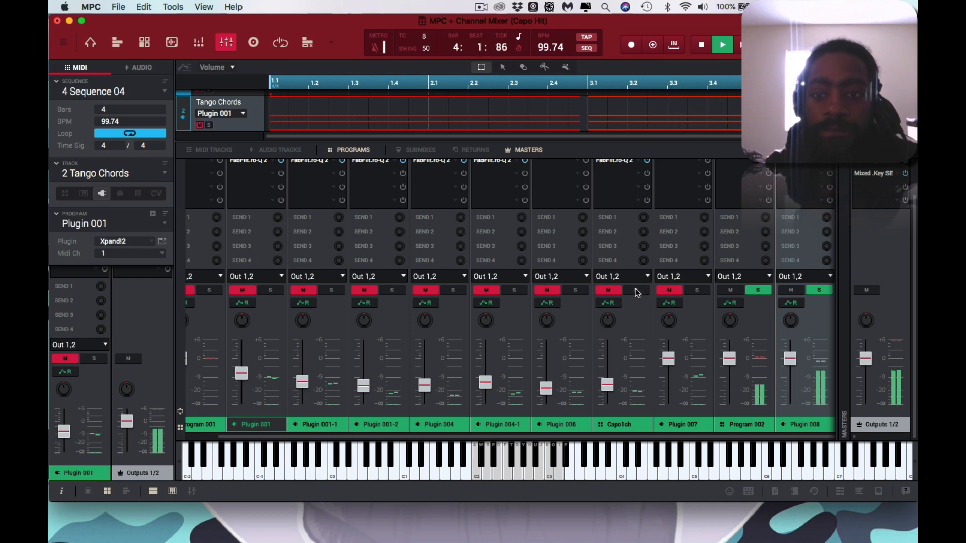
click(637, 290)
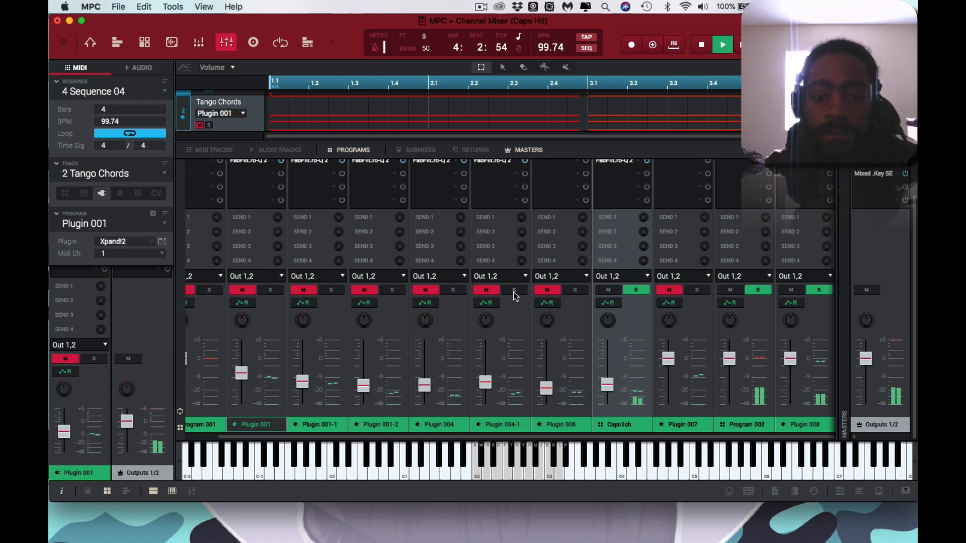
Audition Plugin 004-1, Plugin 006 and Plugin 004 by soloing and unsoloing each in turn.
click(515, 290)
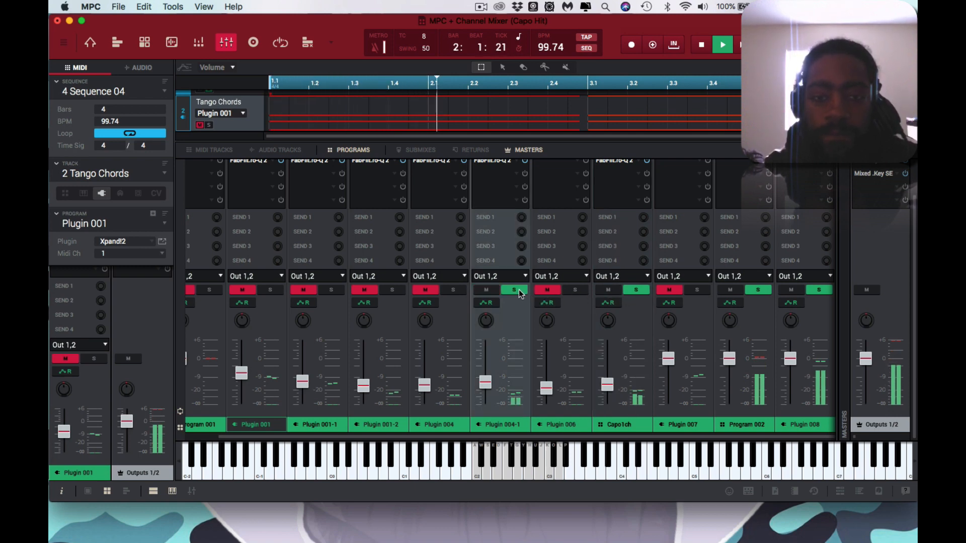
click(512, 290)
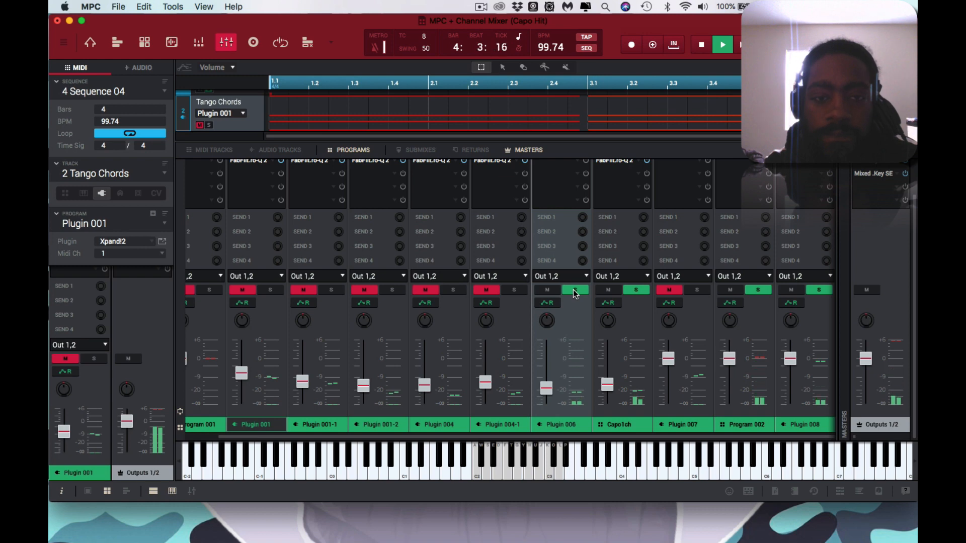
click(575, 290)
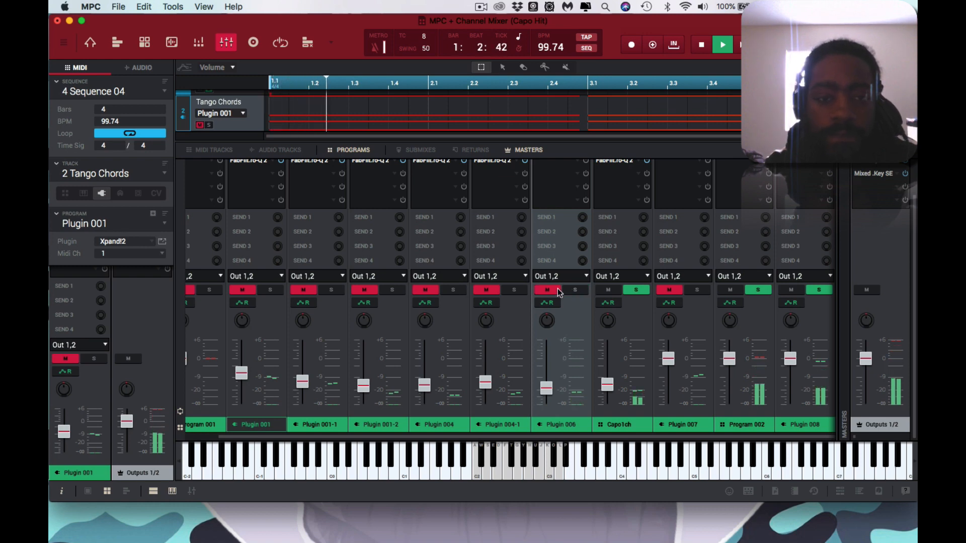
click(453, 290)
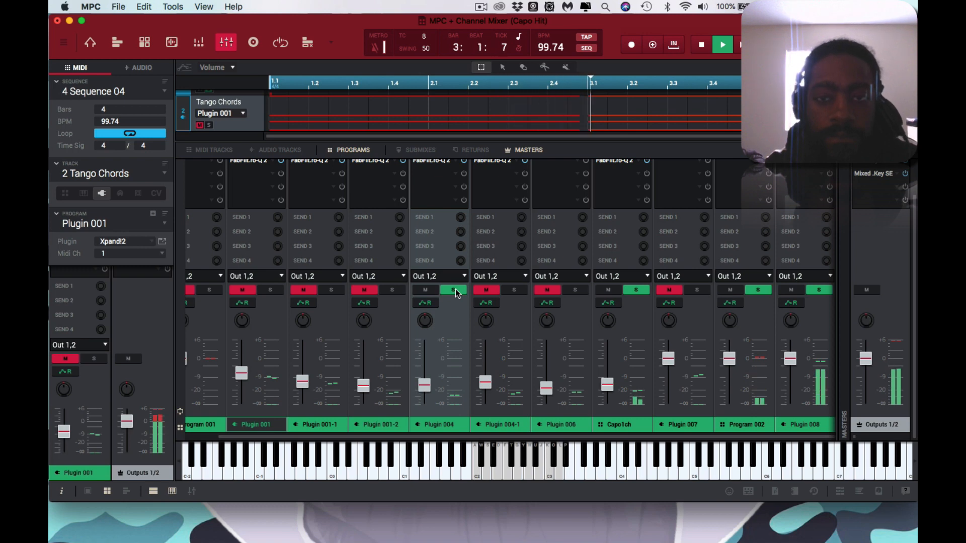
click(452, 290)
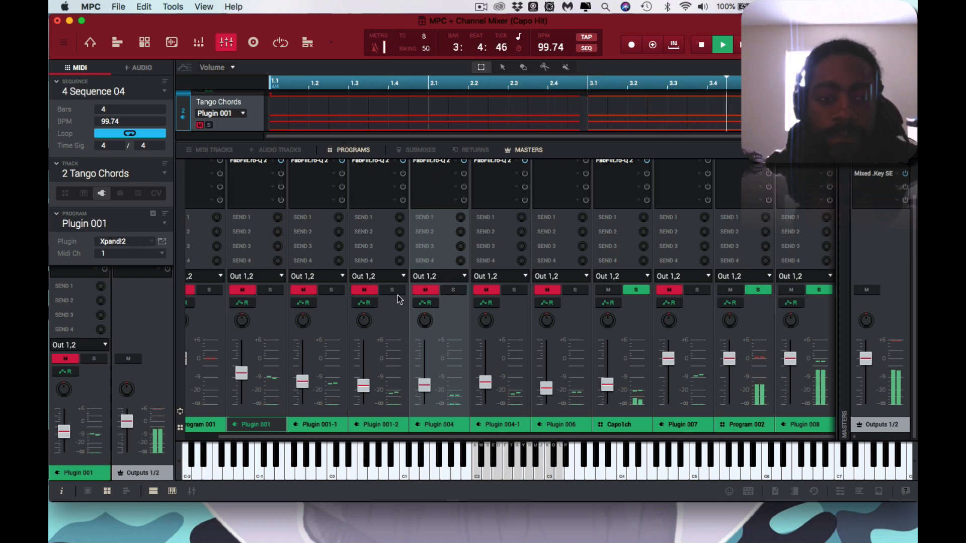
click(392, 290)
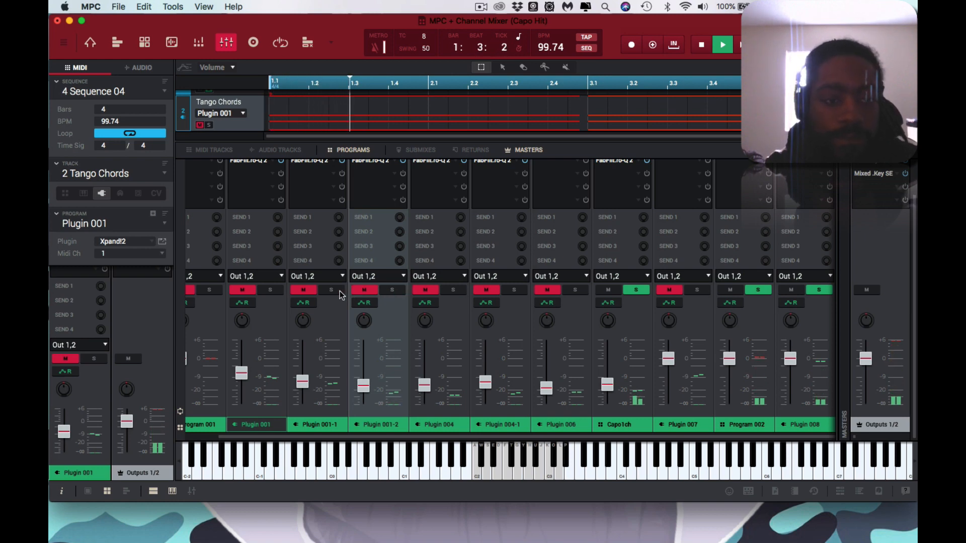
click(330, 289)
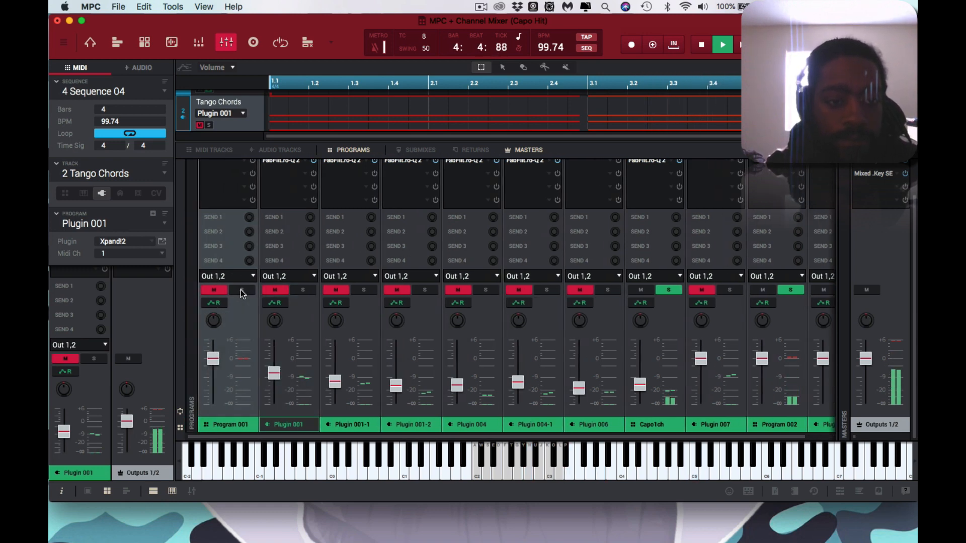
Restart playback and add Plugin 007 to the soloed channels.
click(722, 44)
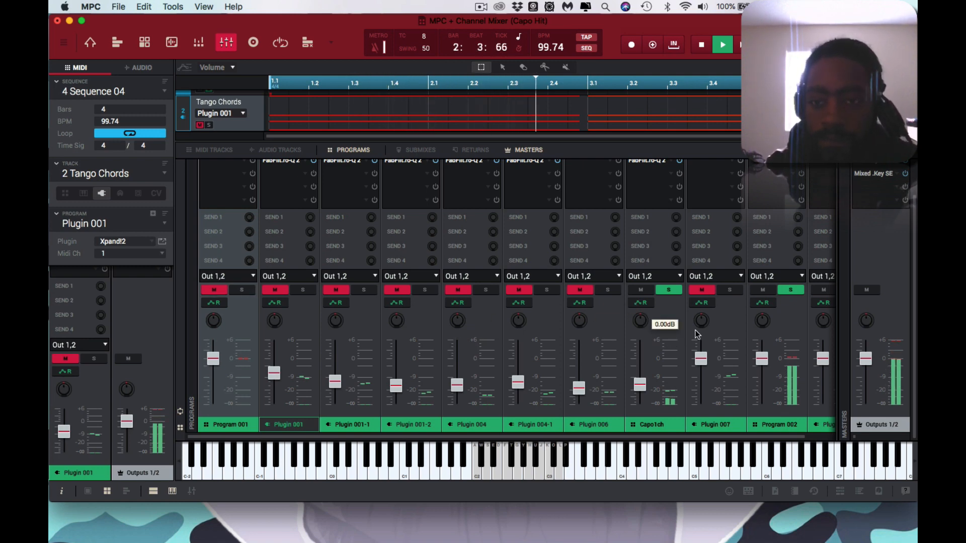
click(729, 290)
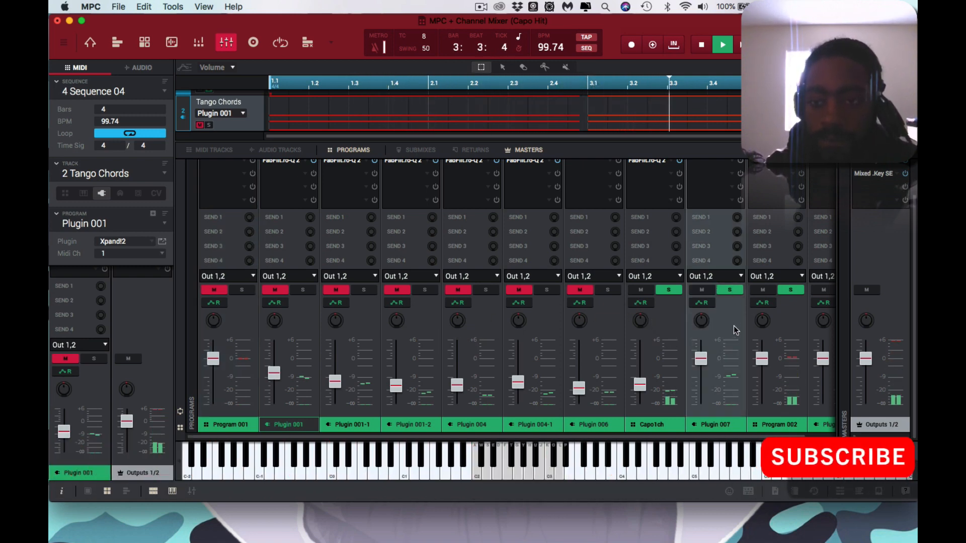